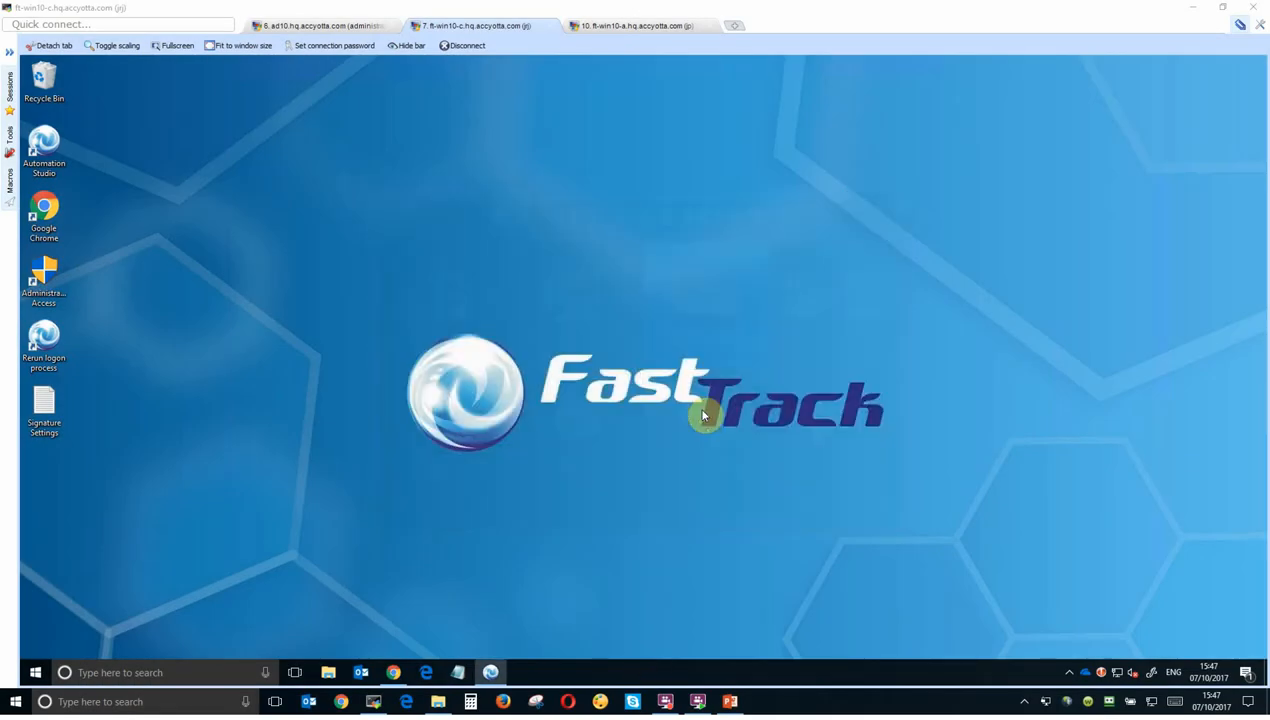
# Launch Outlook and start a new email showing the La Firma Cocineros signature.
pyautogui.doubleClick(44, 405)
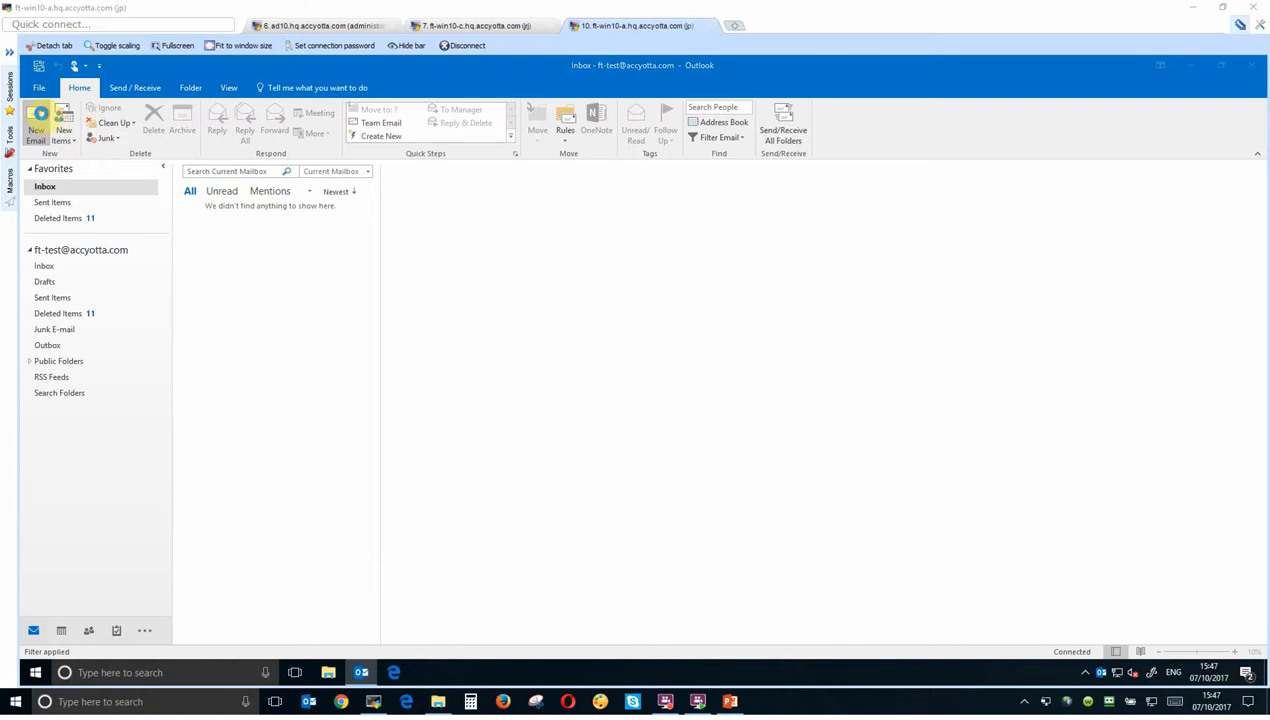
pyautogui.click(36, 120)
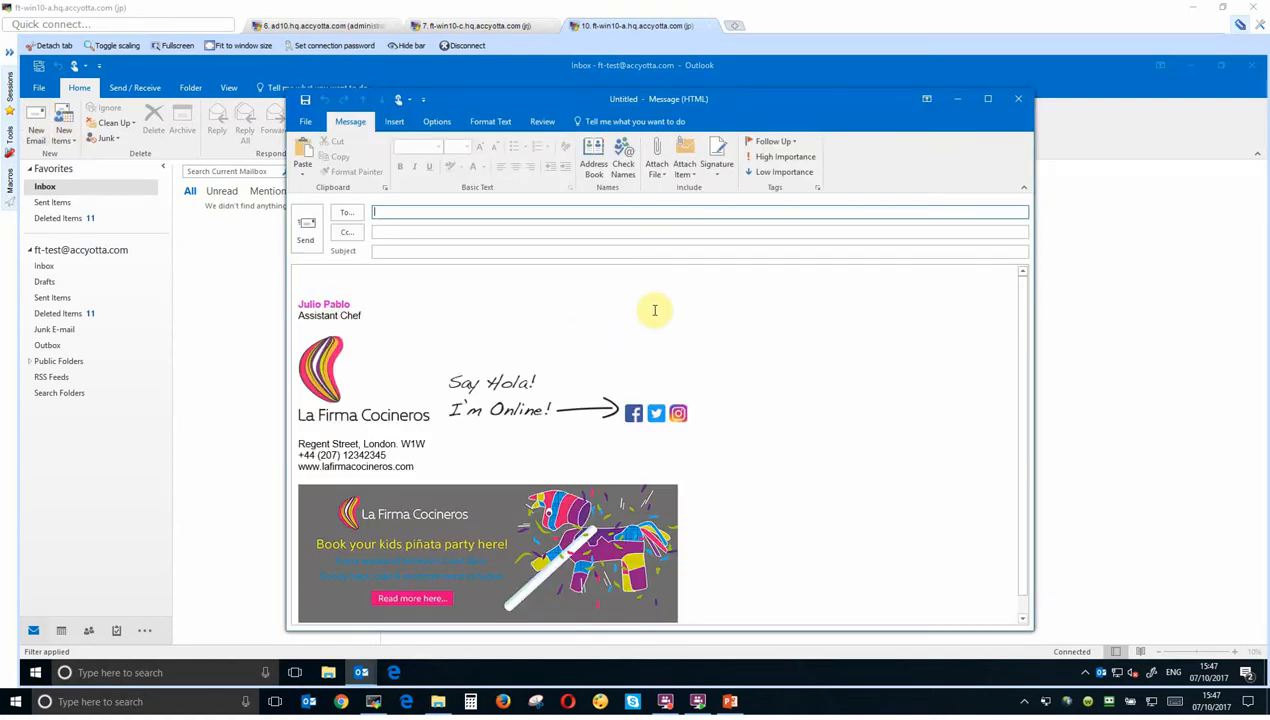
pyautogui.click(716, 160)
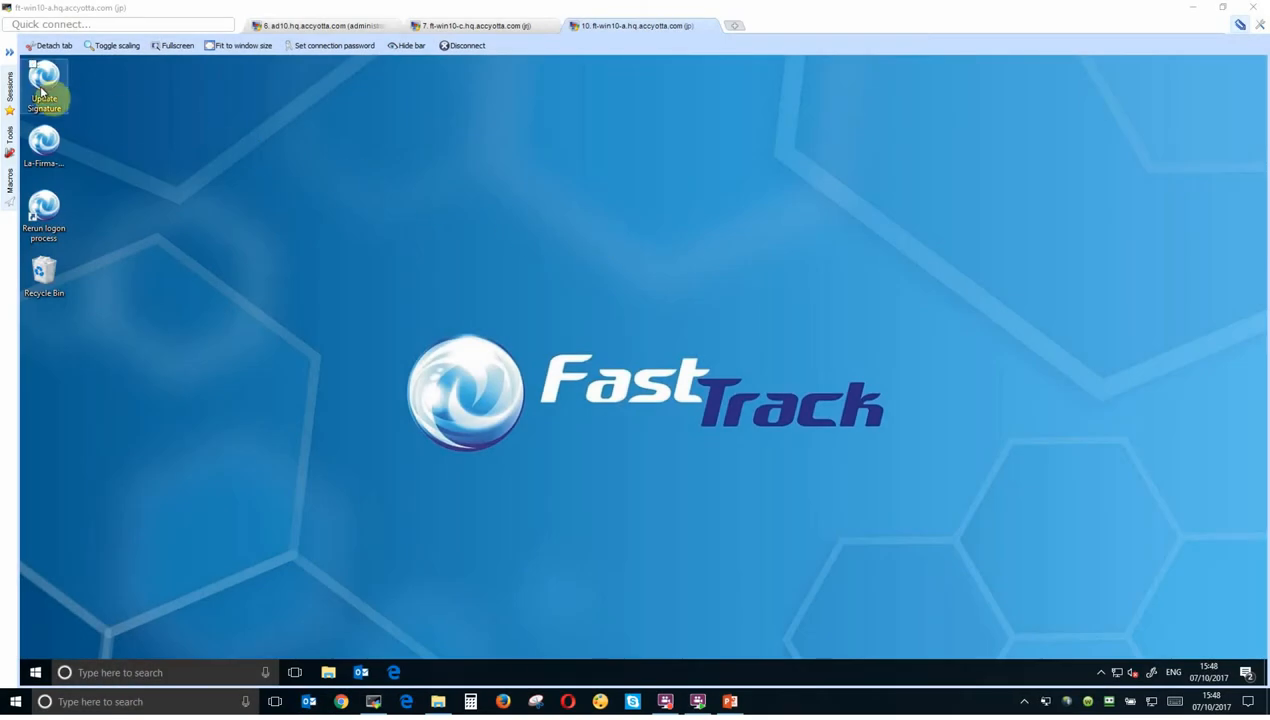
pyautogui.moveTo(45, 85)
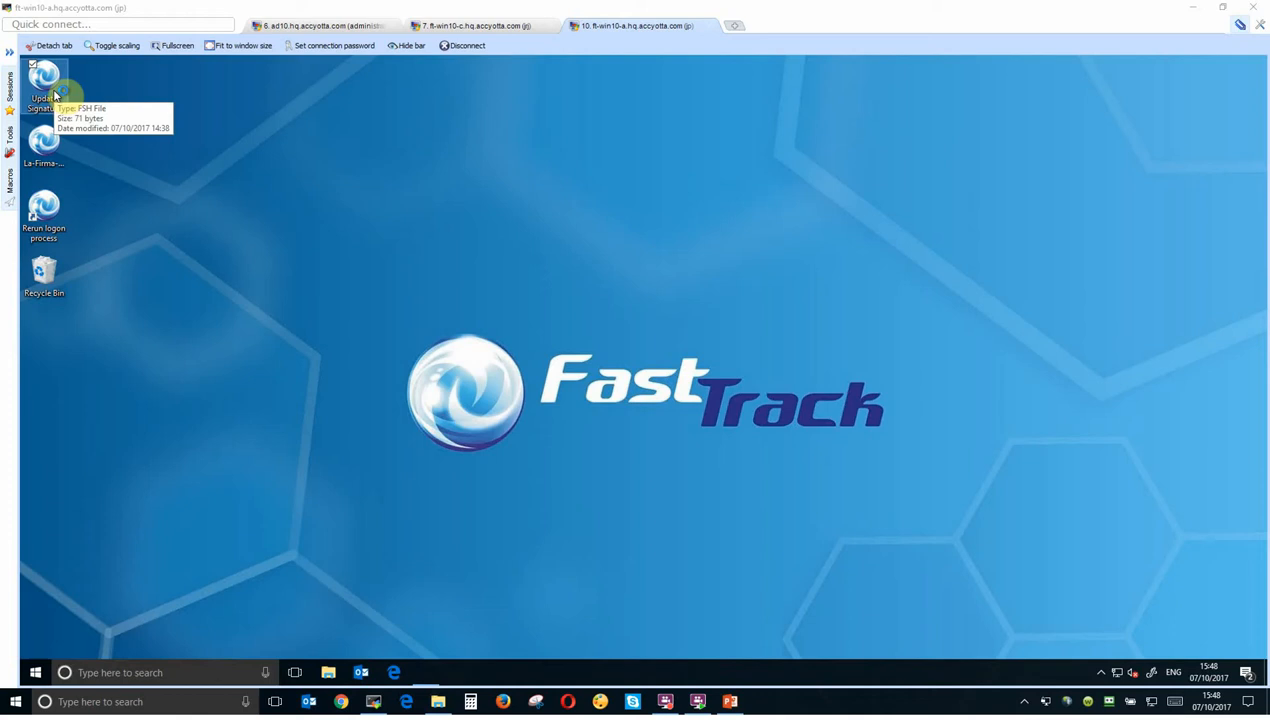
# Run Update Signature and change the job title to Head Chef.
pyautogui.doubleClick(44, 80)
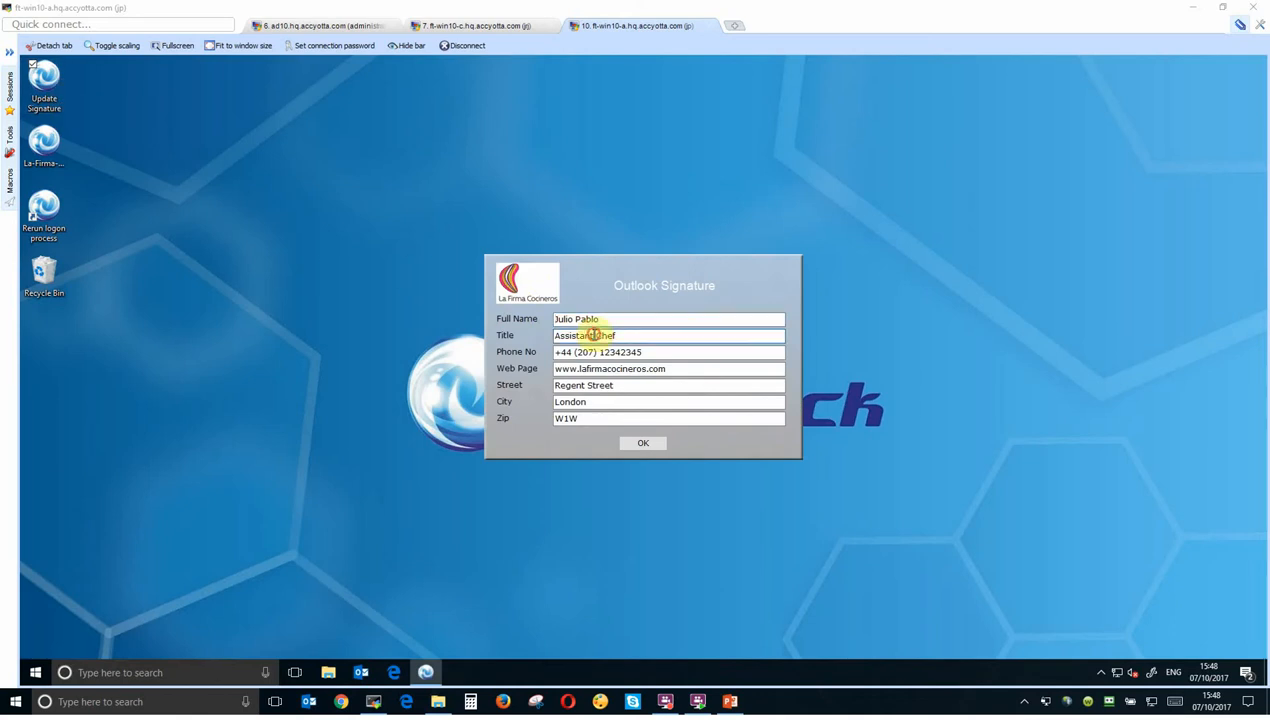
pyautogui.write('Head Chef')
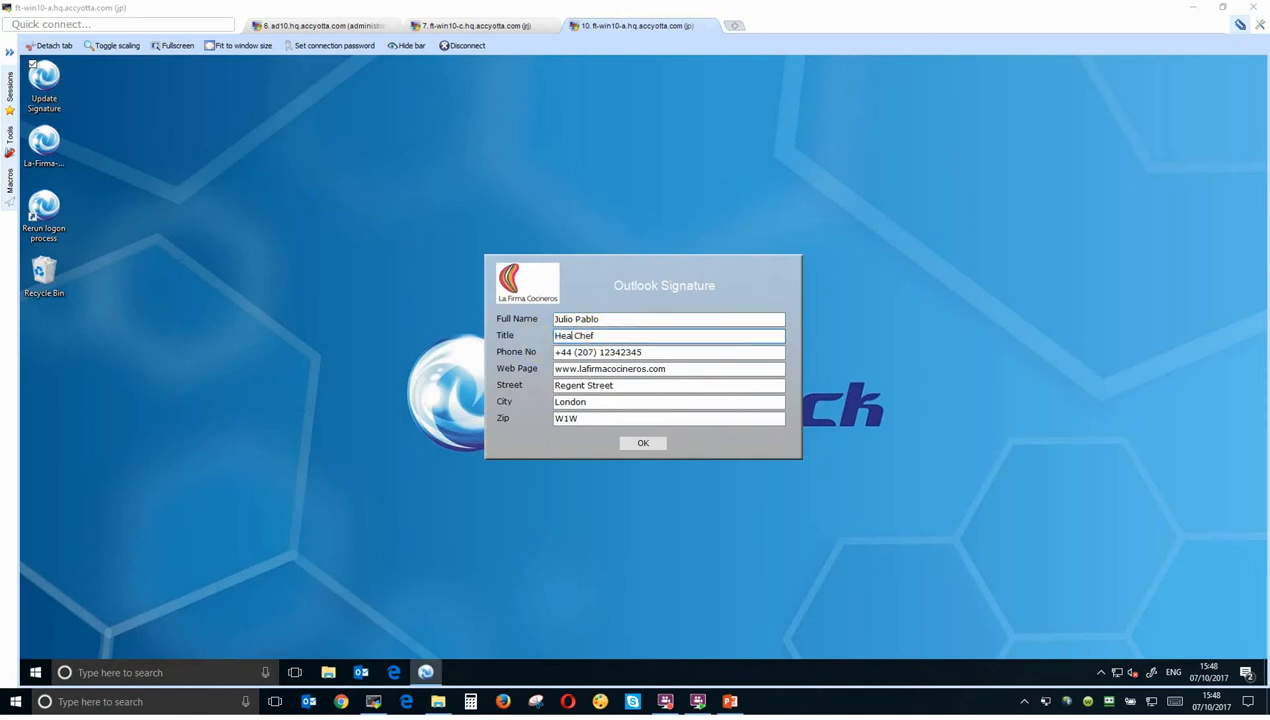
pyautogui.click(643, 443)
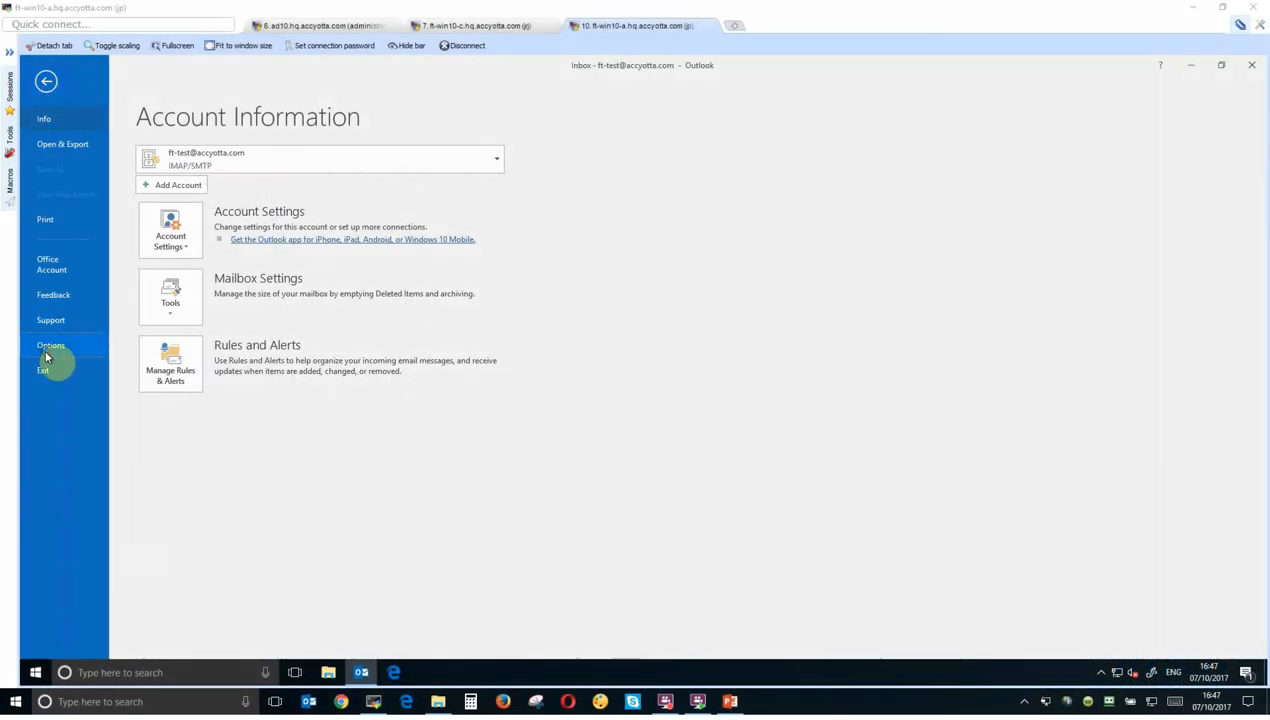
pyautogui.click(50, 345)
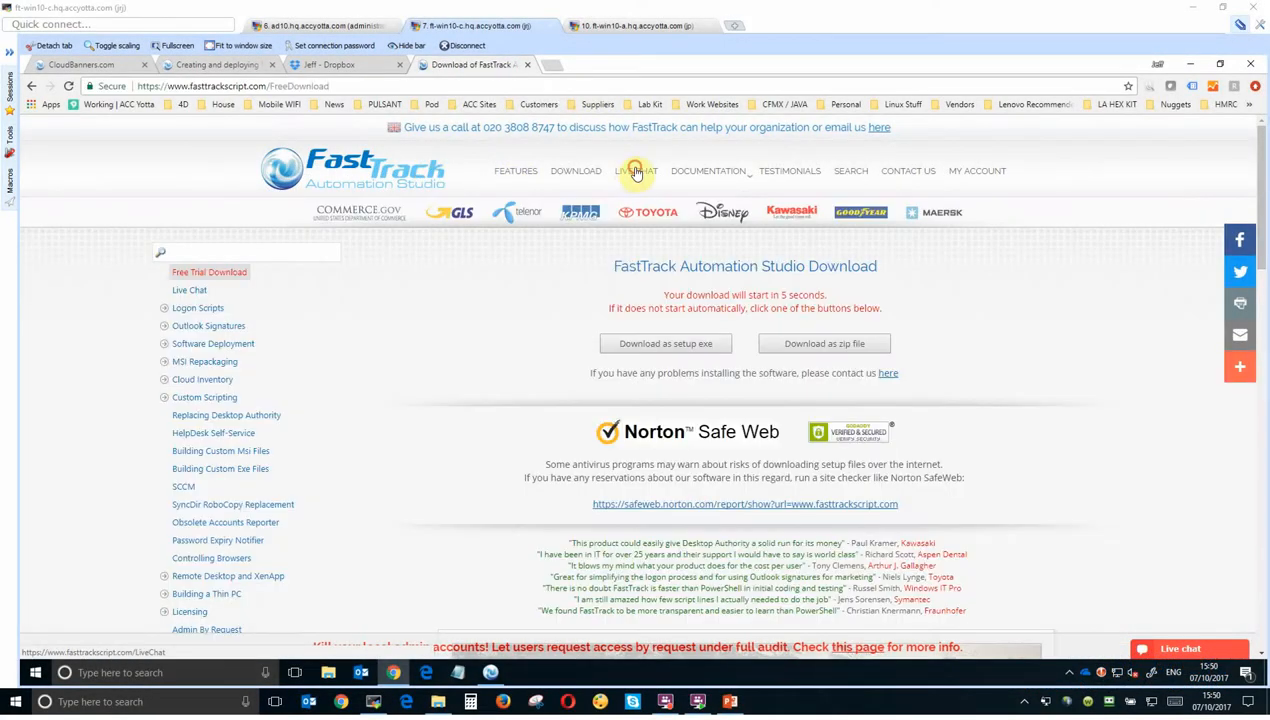
pyautogui.click(636, 171)
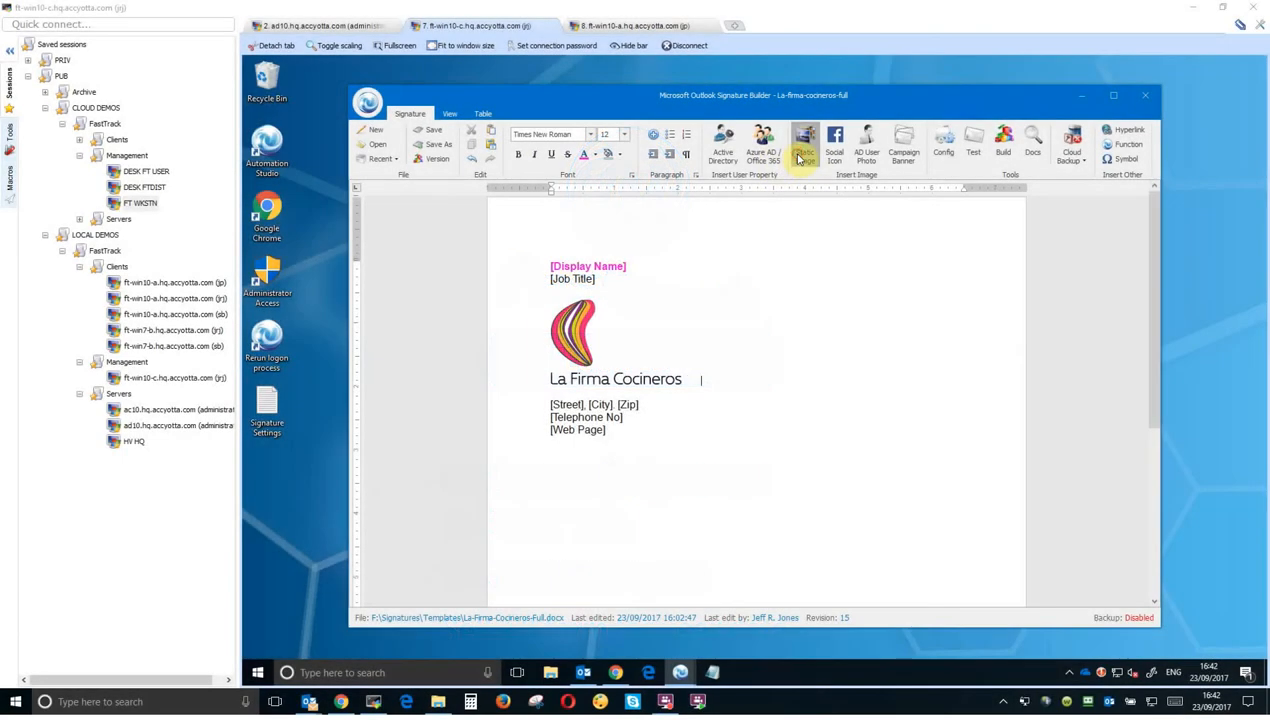
# Insert the 'Say Hola! I'm Online!' graphic and a Facebook icon with the company URL.
pyautogui.click(805, 138)
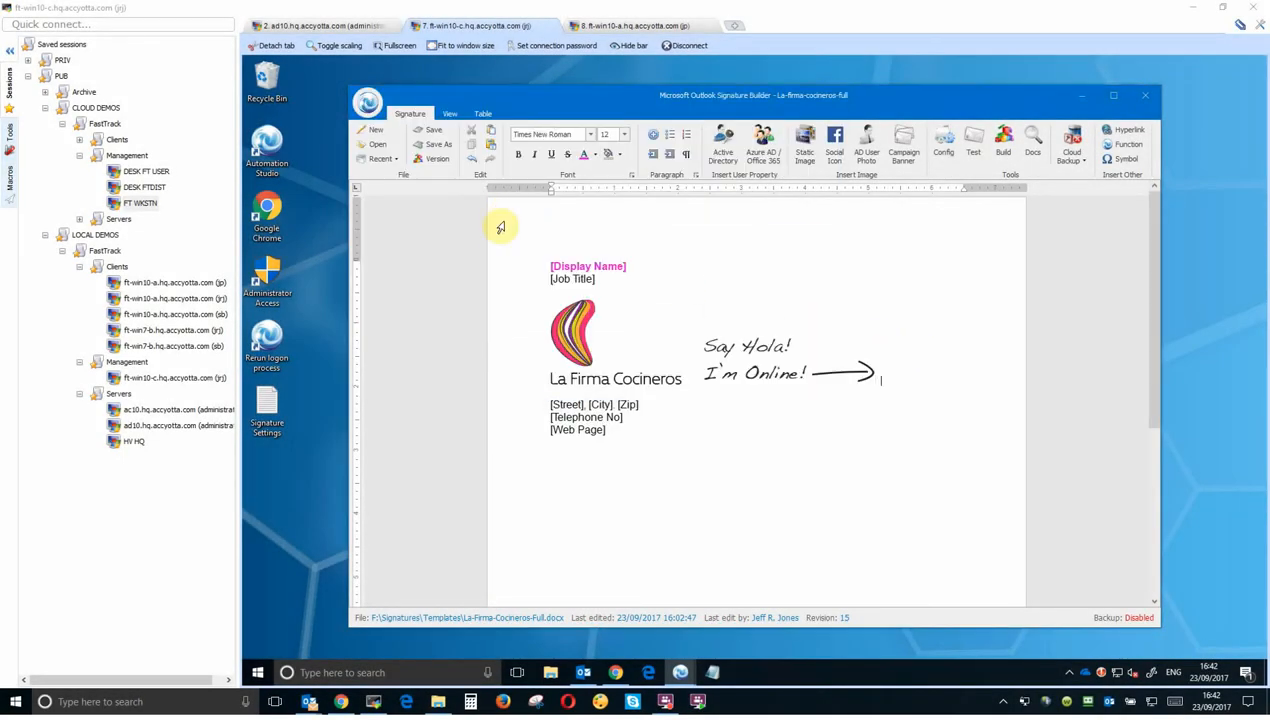
pyautogui.click(834, 140)
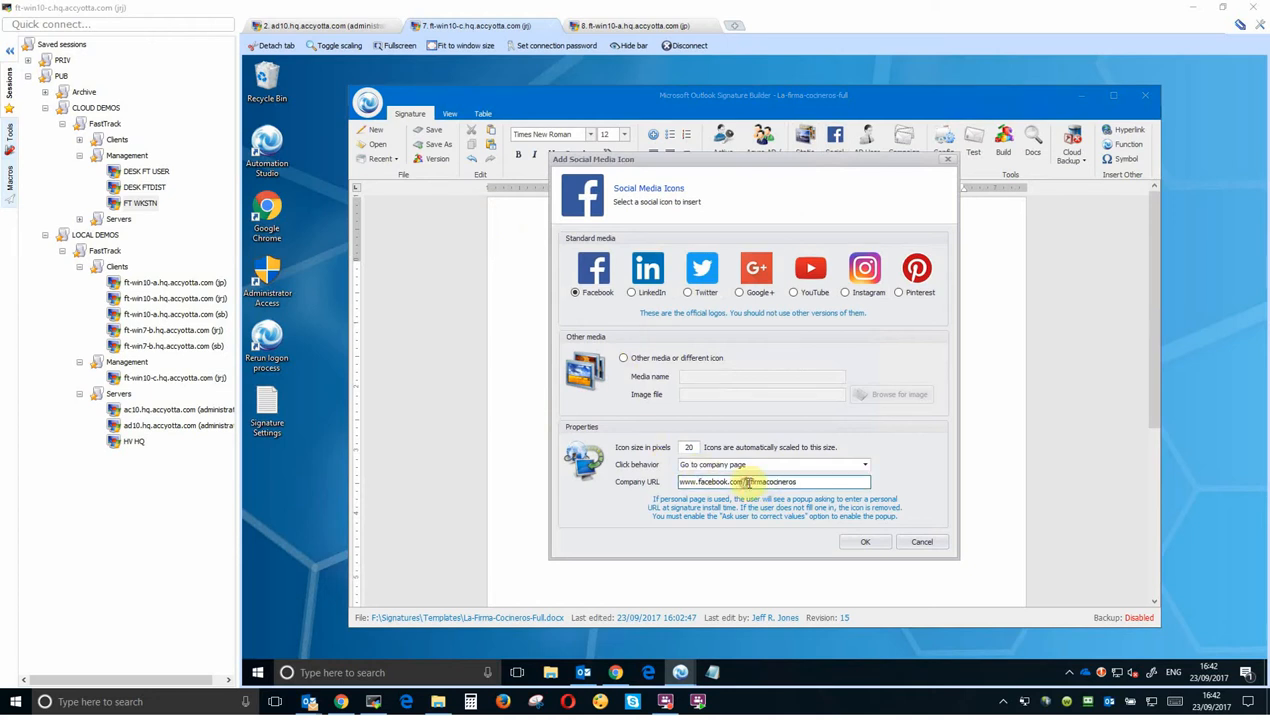
pyautogui.click(864, 541)
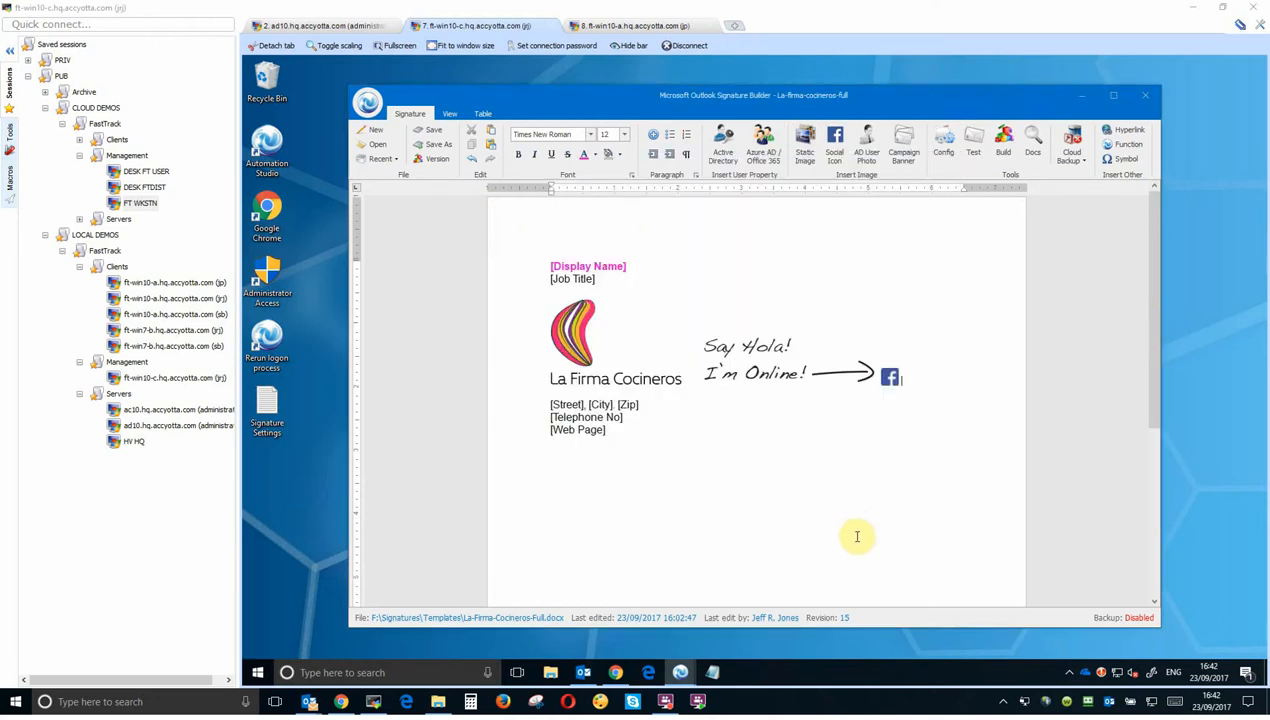
pyautogui.moveTo(855, 517)
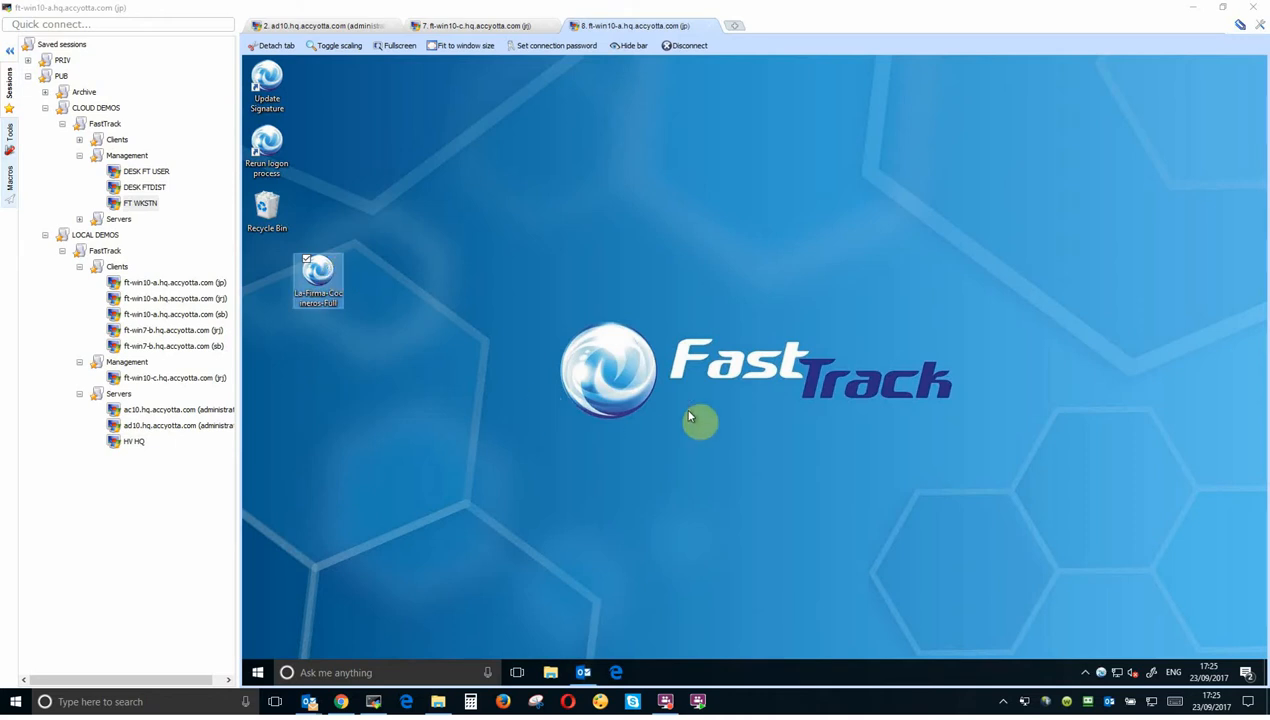
# Run the La-Firma-Cocineros-Full installer and accept the Head Chef signature details.
pyautogui.doubleClick(318, 281)
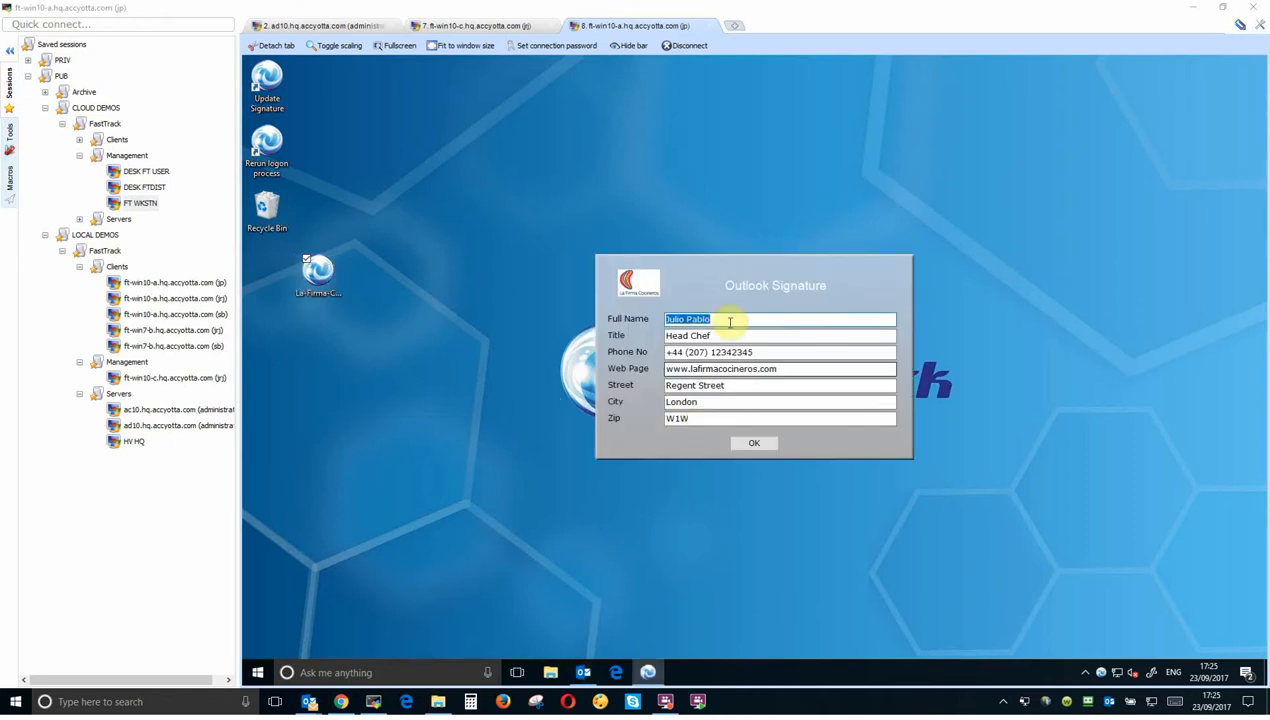
pyautogui.click(780, 368)
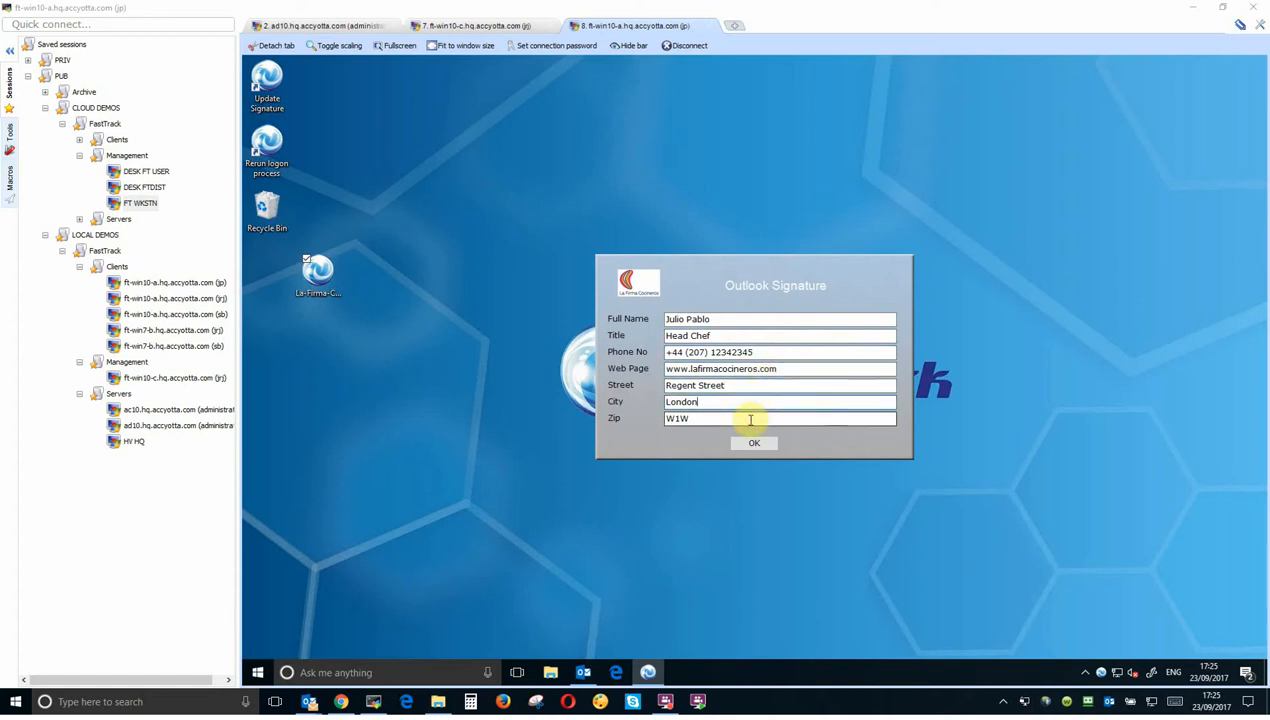
pyautogui.click(754, 443)
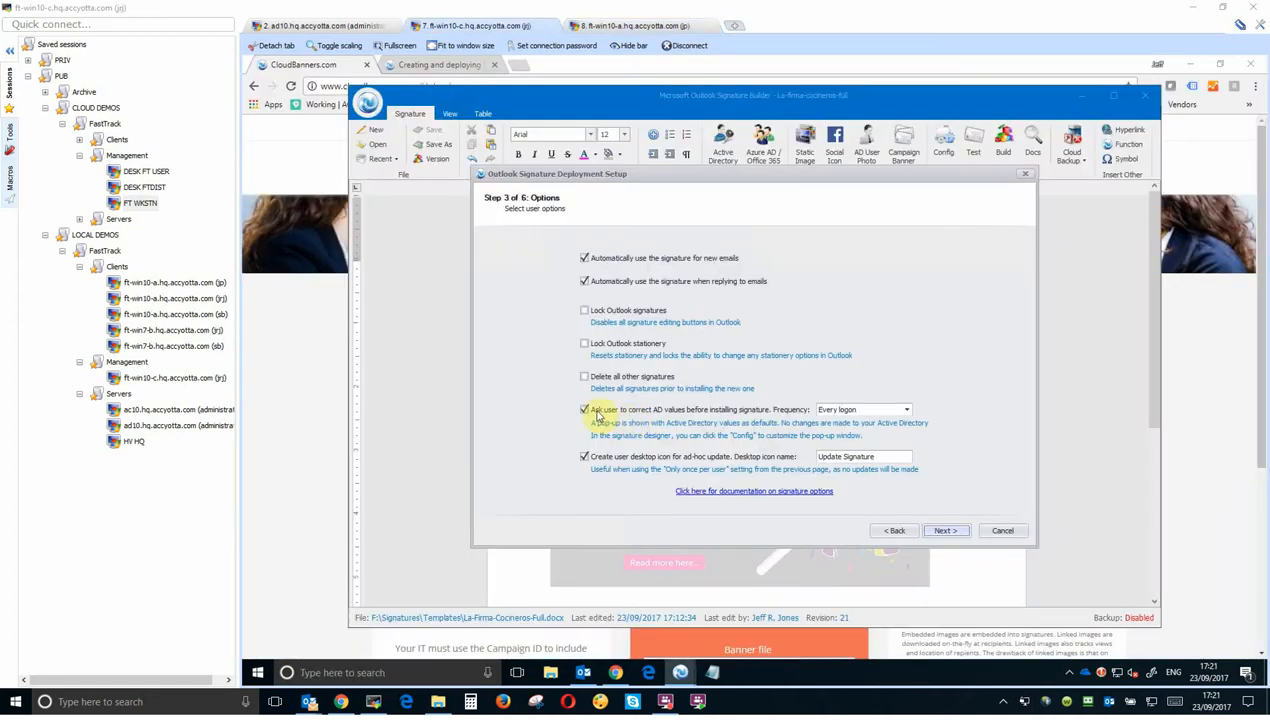
# Build as an exe installing every run, keeping default files, launch conditions and no Outlook profile.
pyautogui.click(585, 410)
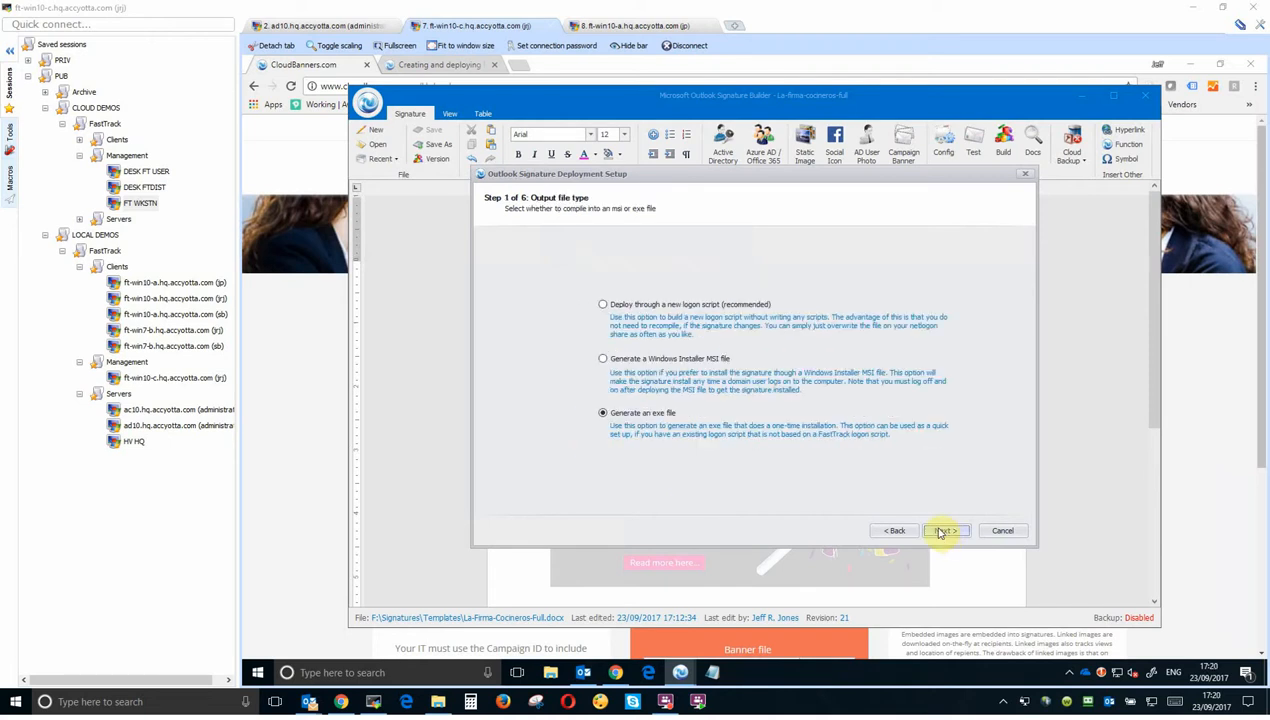
pyautogui.click(944, 530)
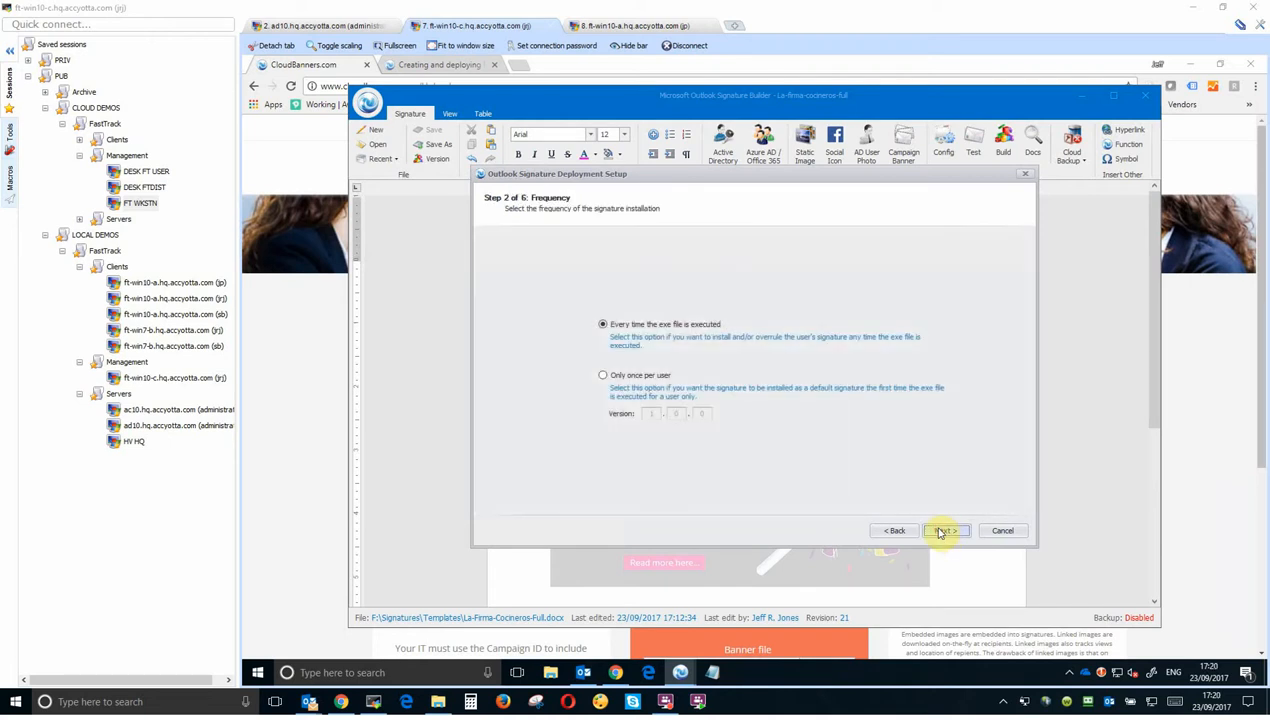
pyautogui.click(943, 530)
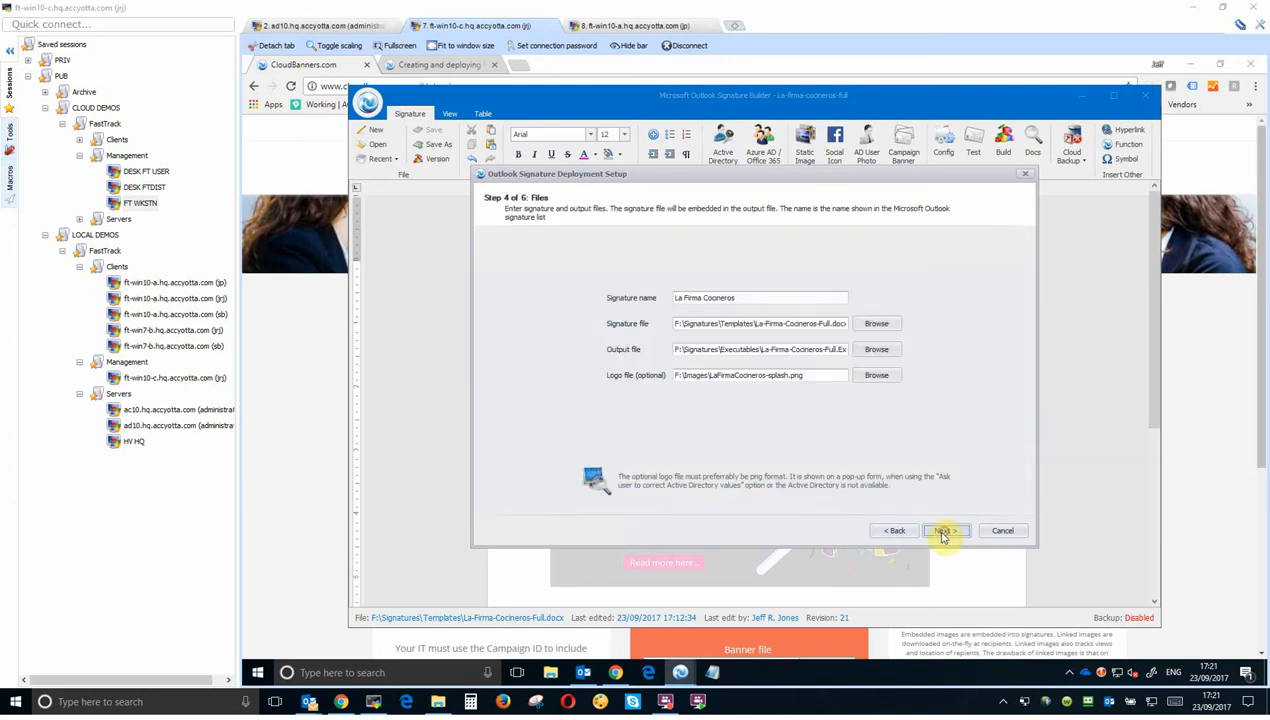
pyautogui.click(942, 530)
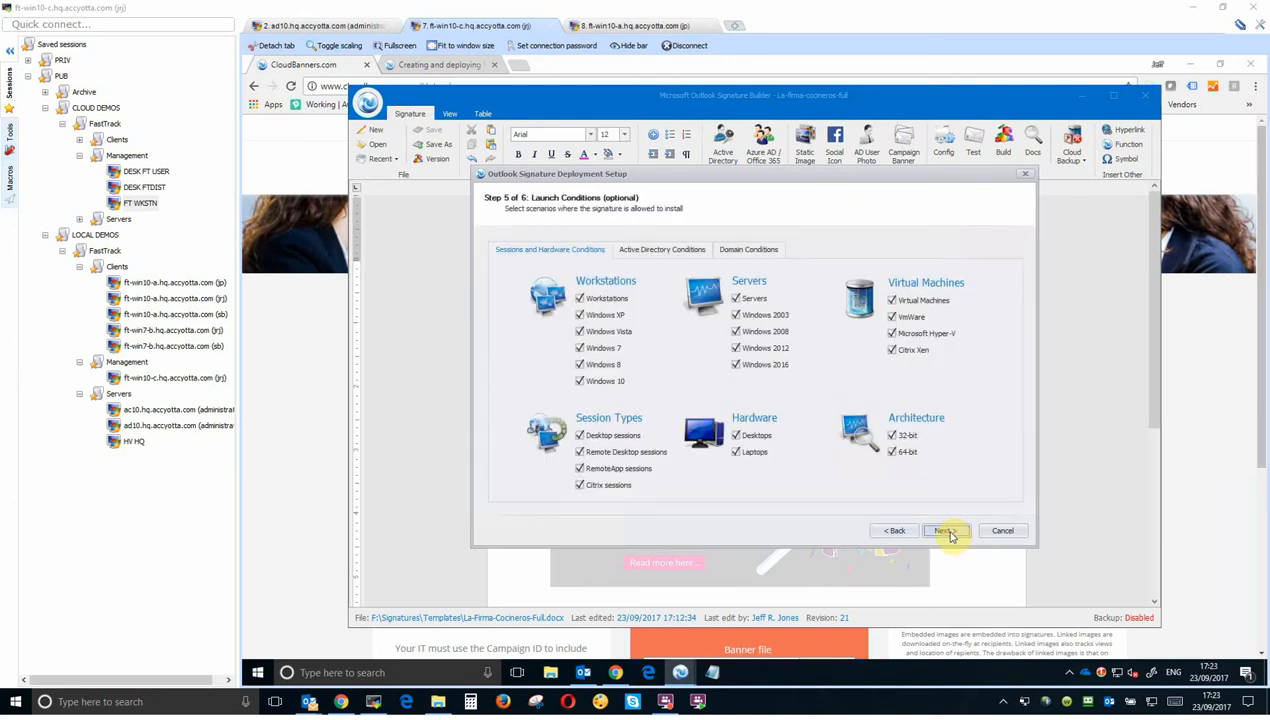
pyautogui.click(941, 530)
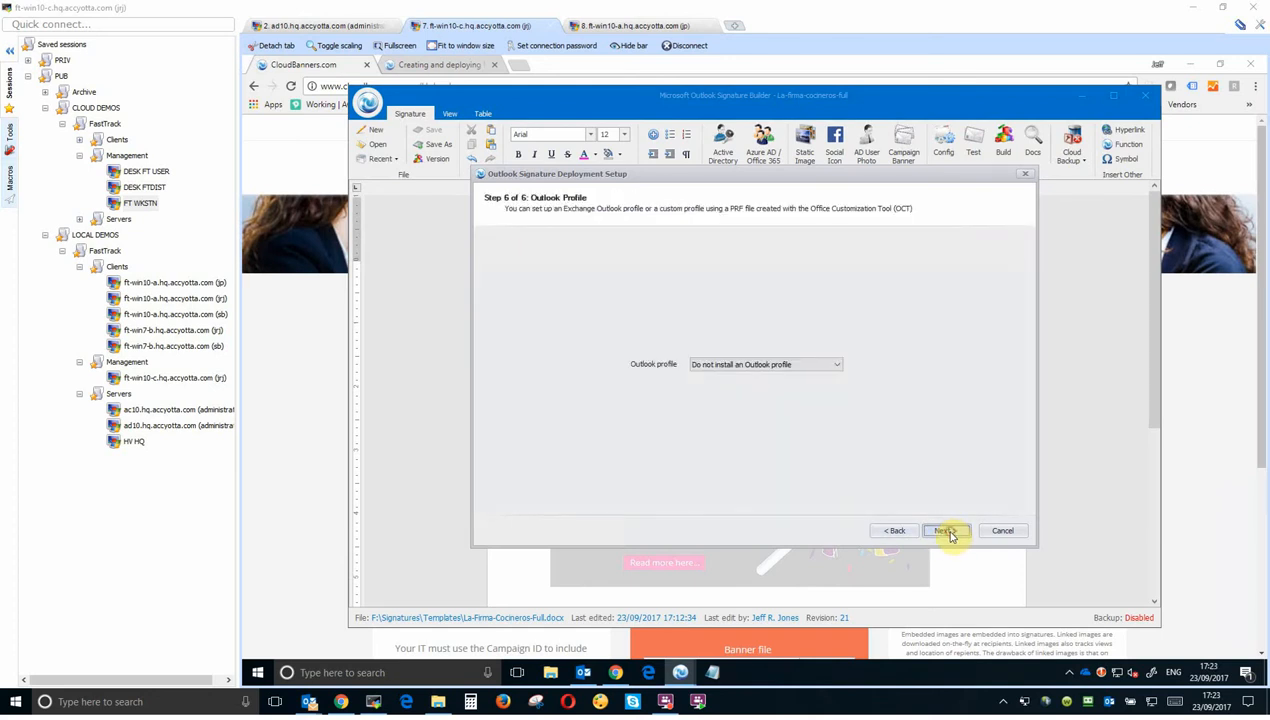
pyautogui.click(942, 530)
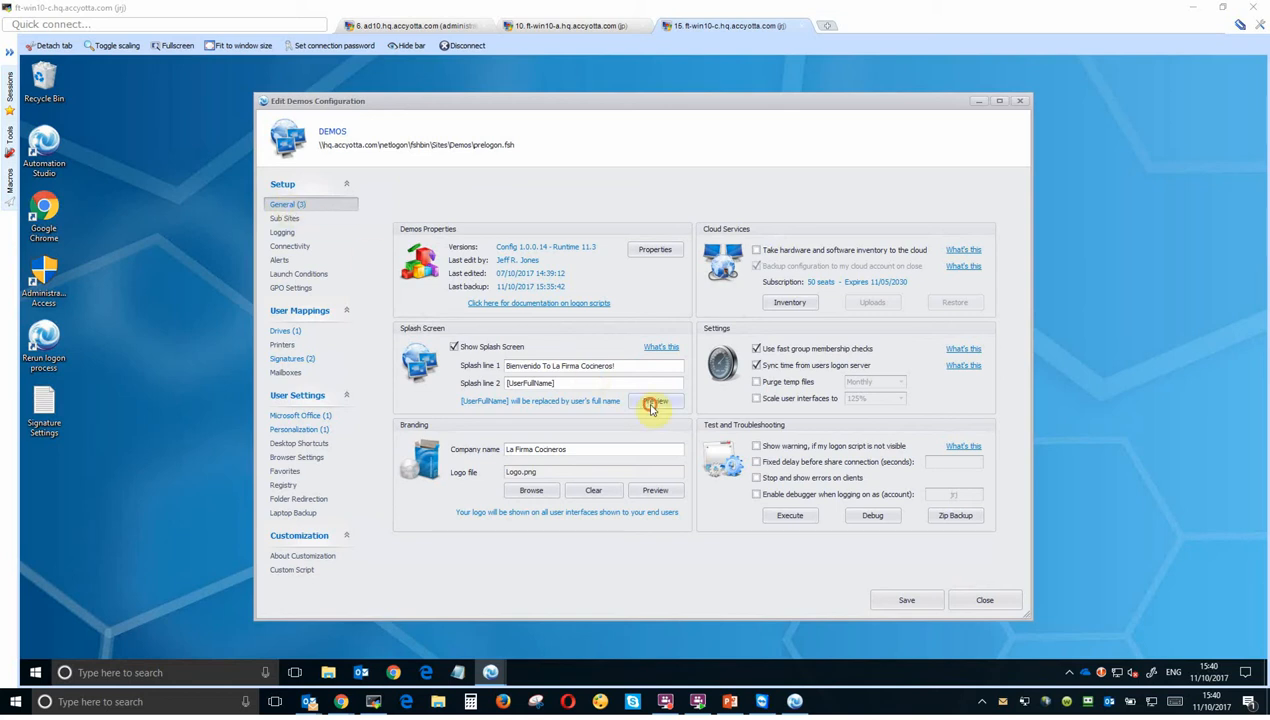
# Preview the splash screen, review New/Reply signature mappings, and edit the first signature.
pyautogui.click(655, 401)
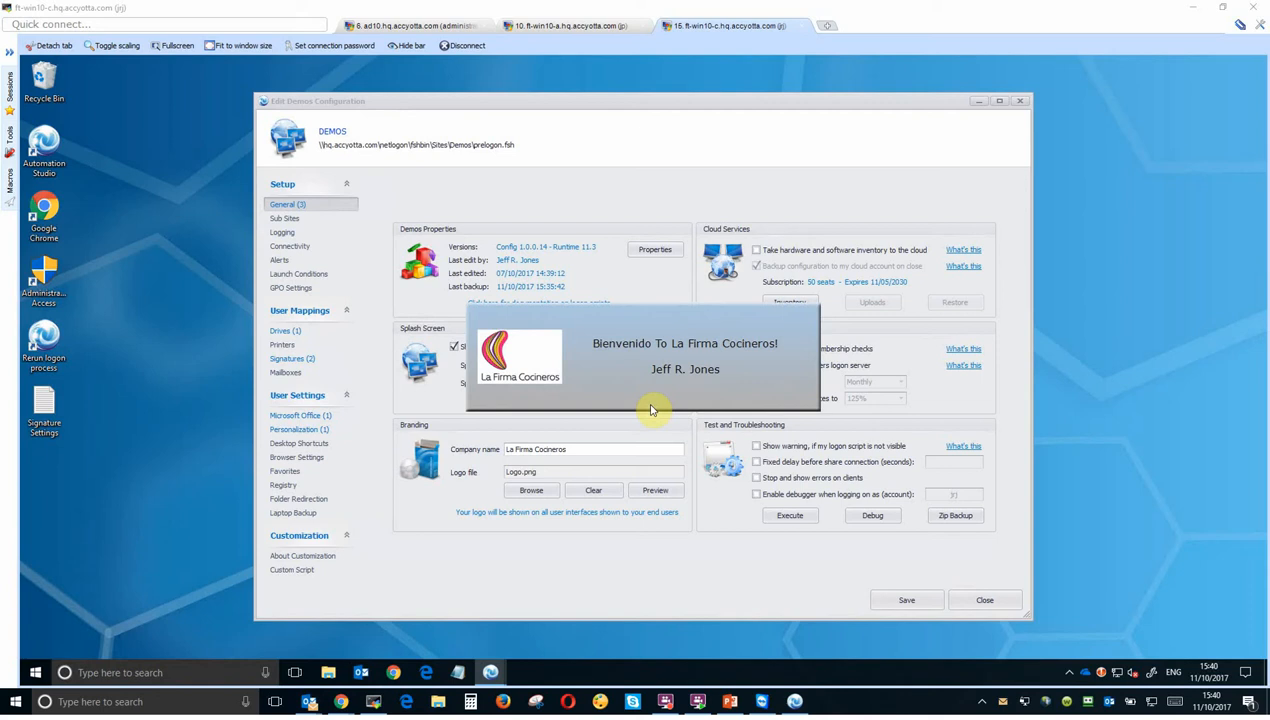
pyautogui.click(655, 401)
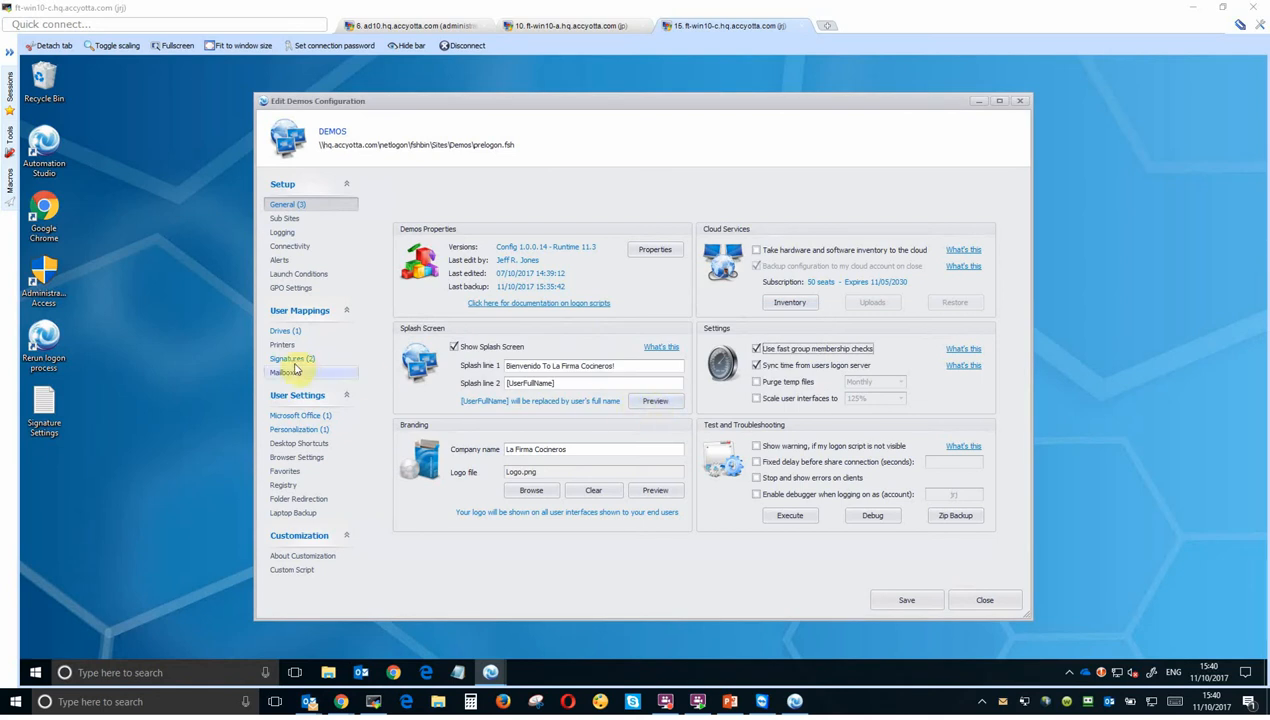
pyautogui.click(292, 358)
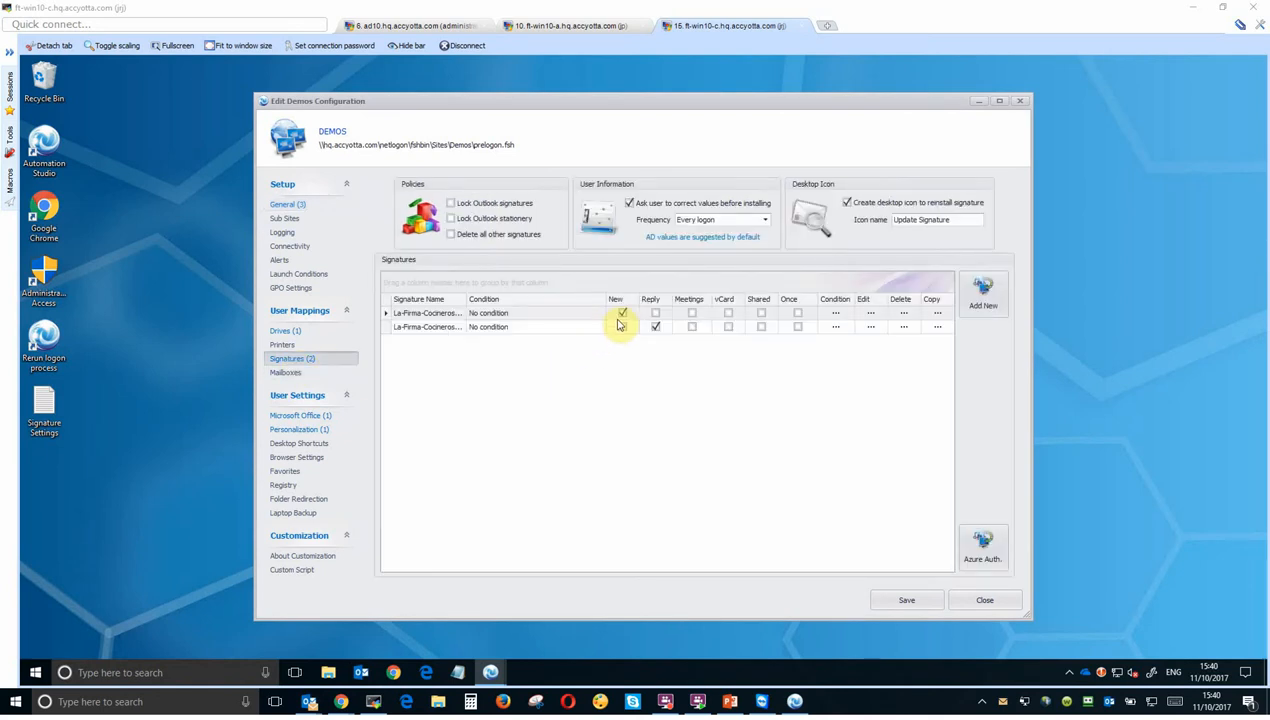
pyautogui.click(623, 312)
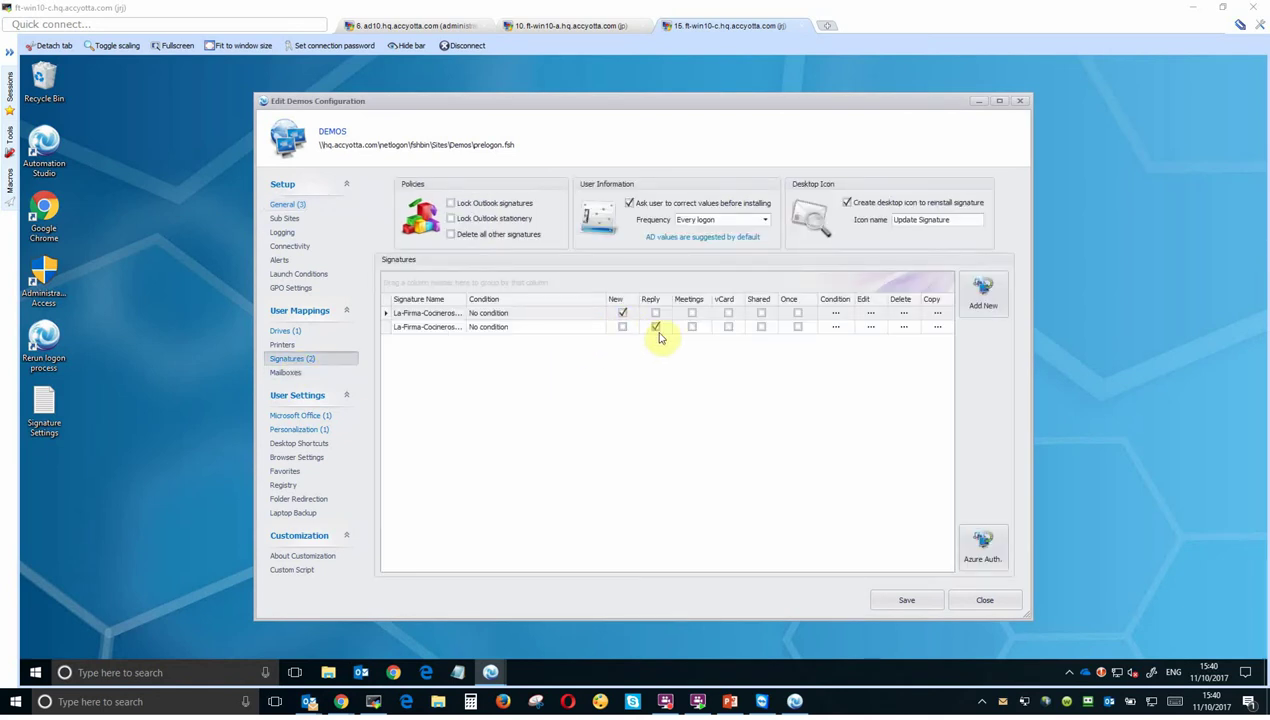
pyautogui.click(655, 326)
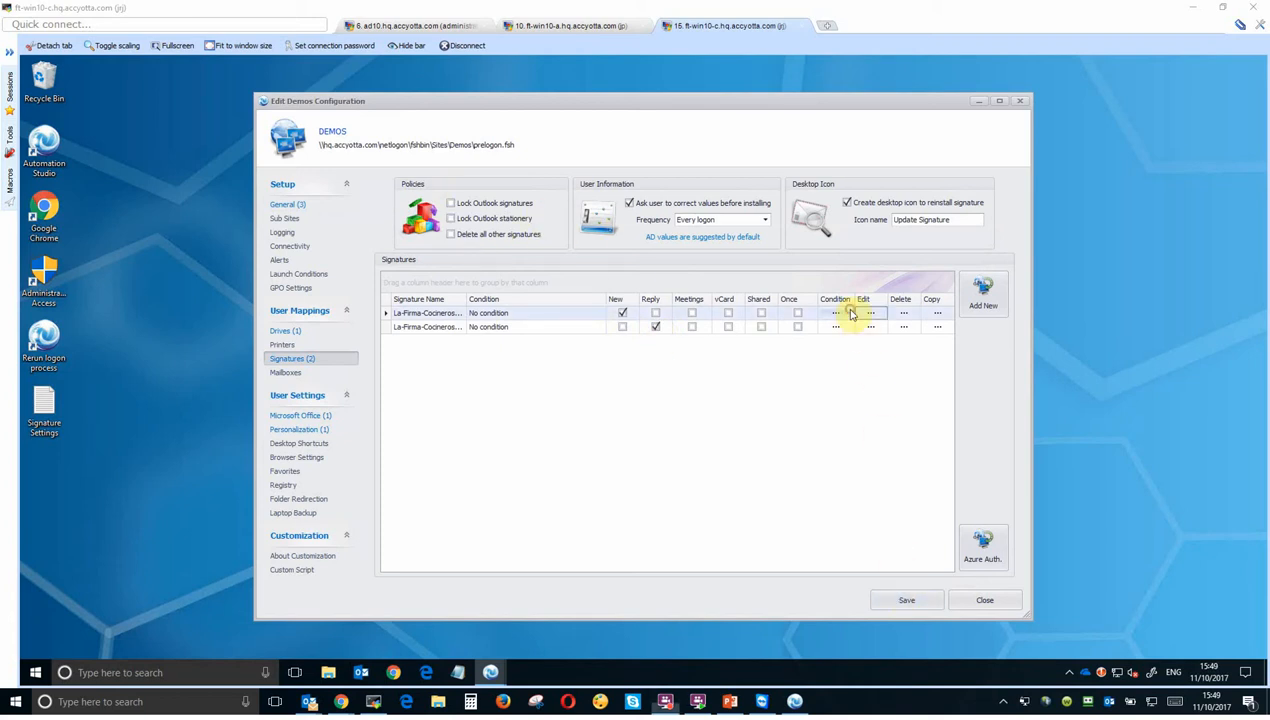
pyautogui.click(836, 312)
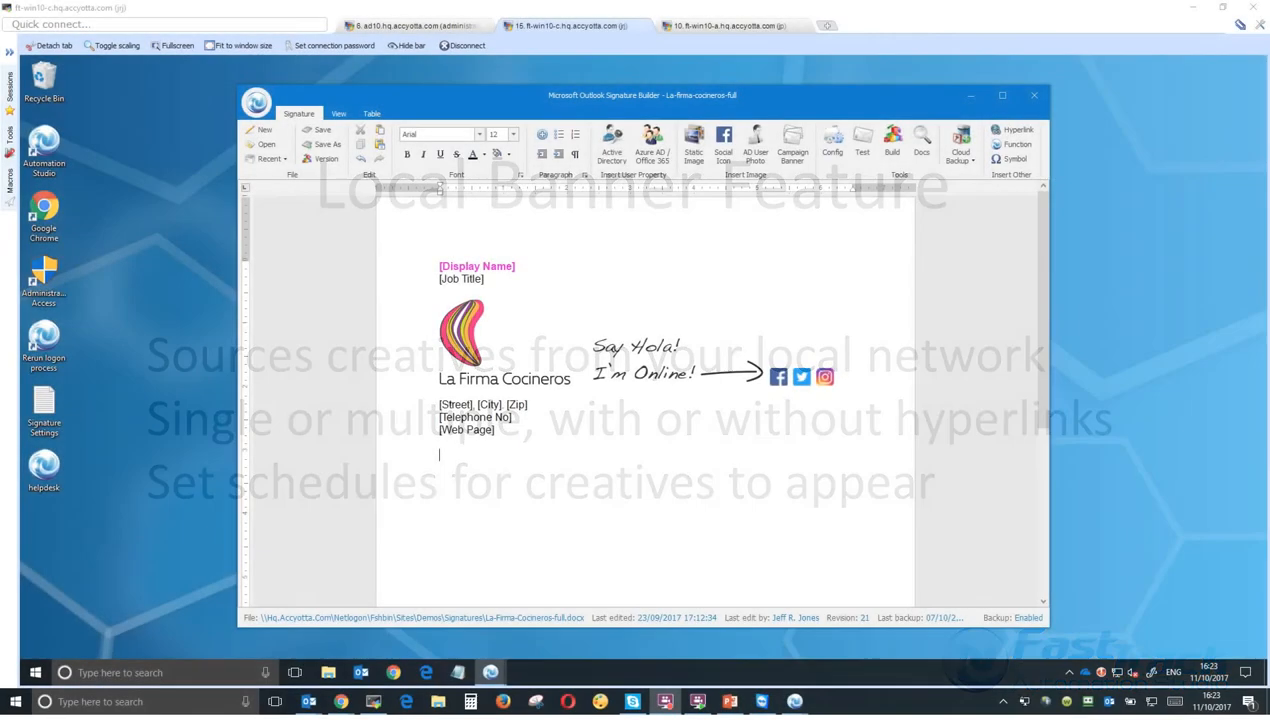
# Add a local Christmas campaign banner starting 10/12/2017.
pyautogui.click(793, 143)
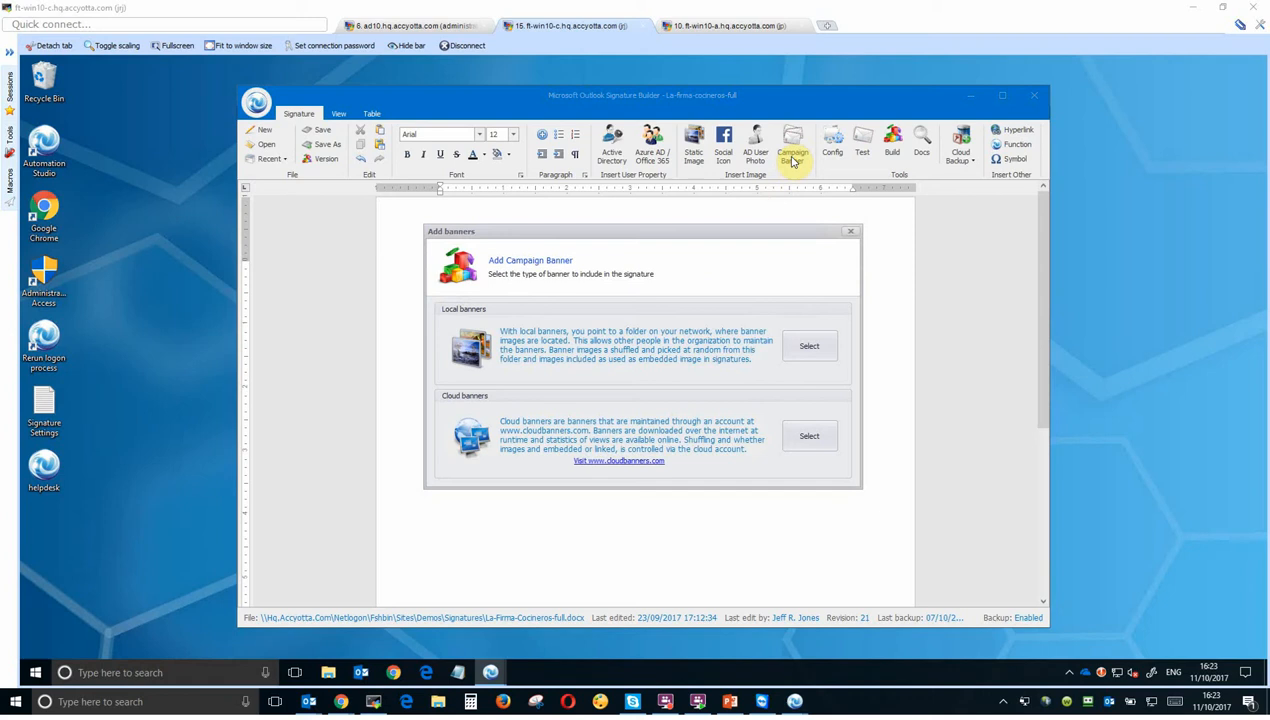
pyautogui.click(809, 345)
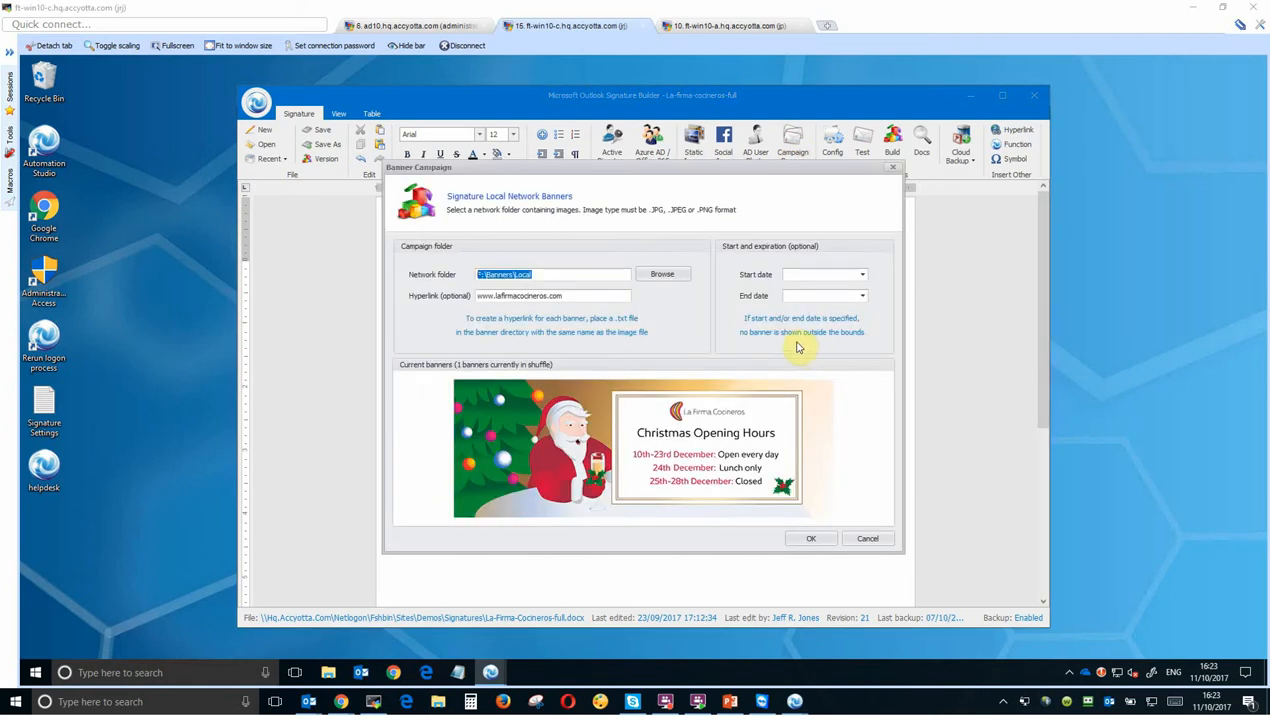
pyautogui.click(593, 274)
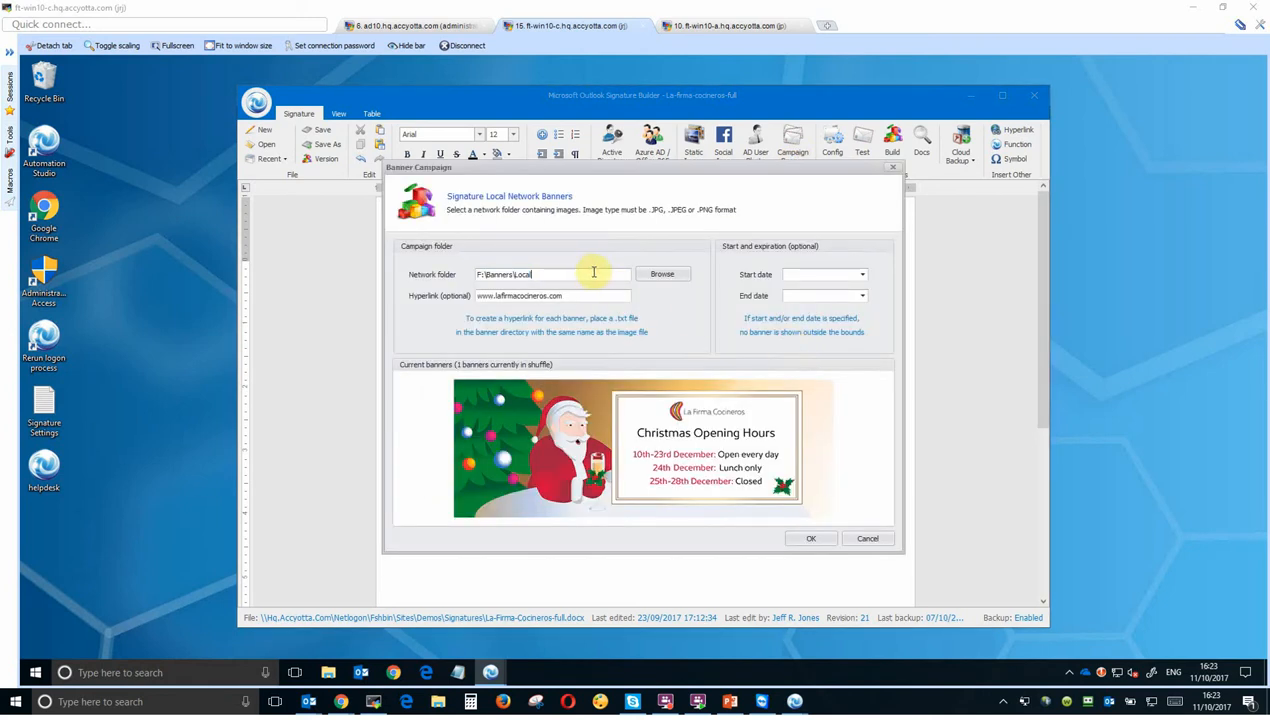
pyautogui.click(861, 274)
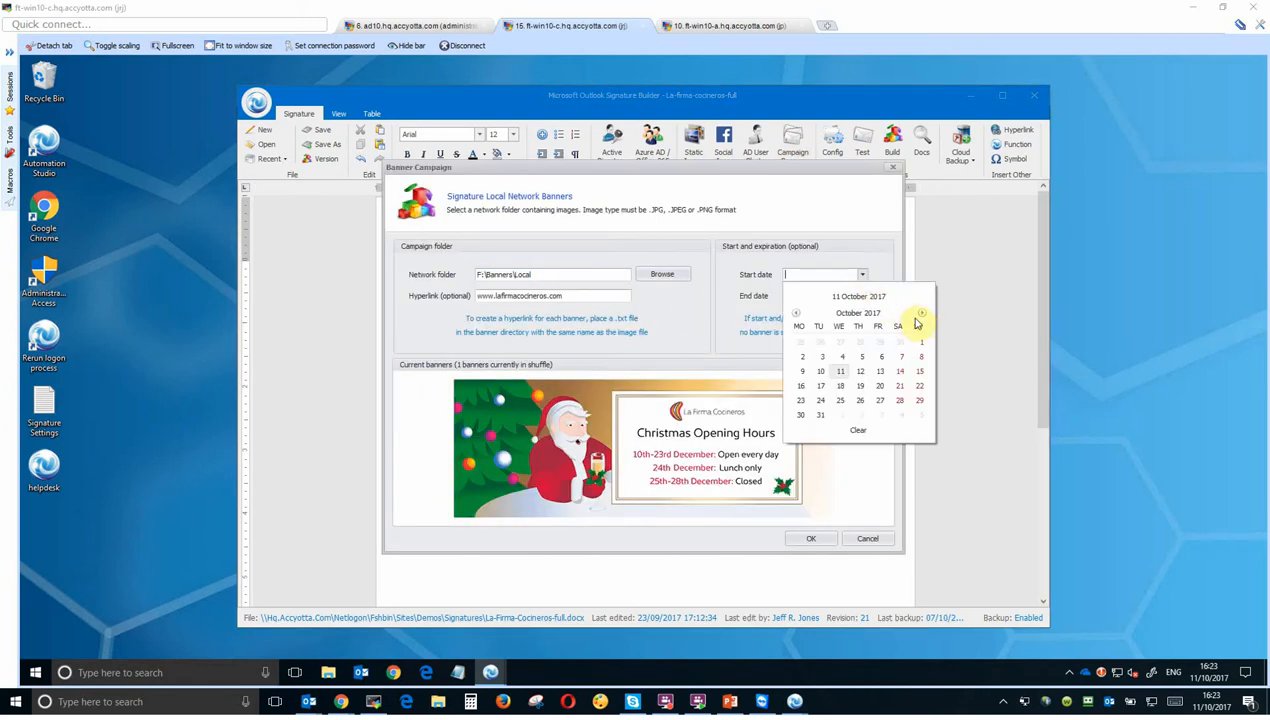
pyautogui.click(921, 313)
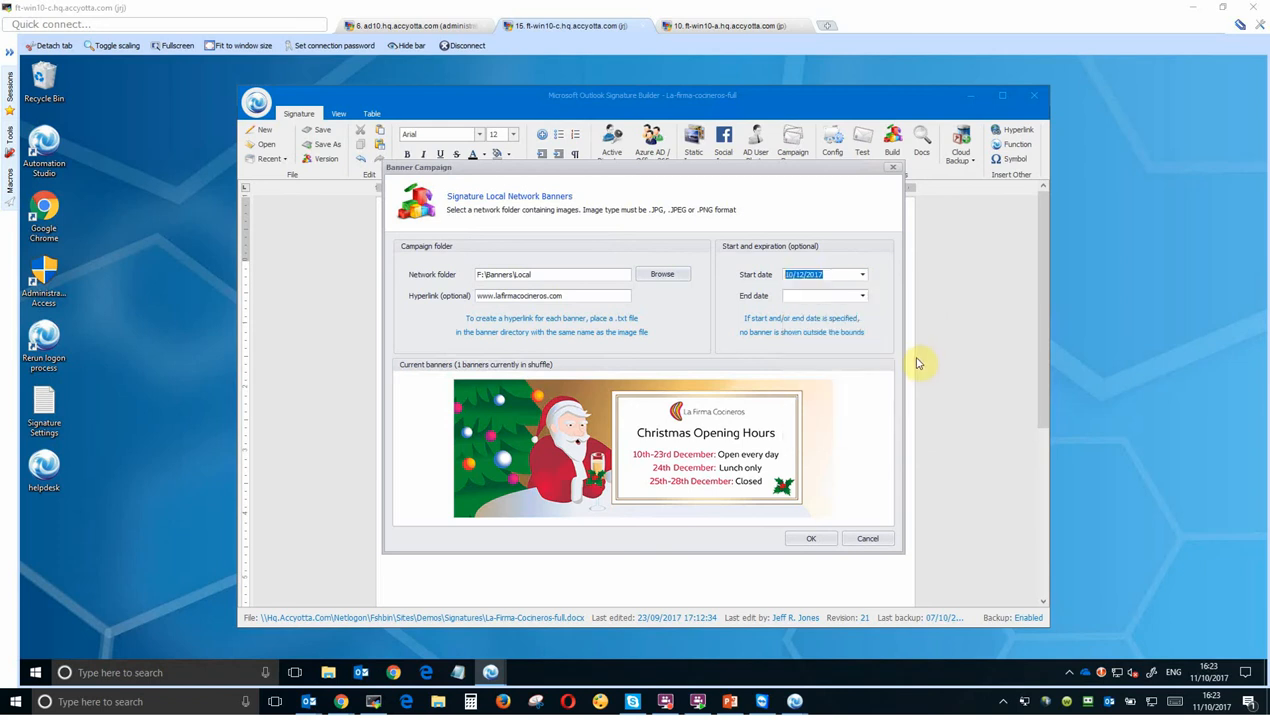
# Set the banner end date in December 2017 and confirm the campaign.
pyautogui.click(861, 295)
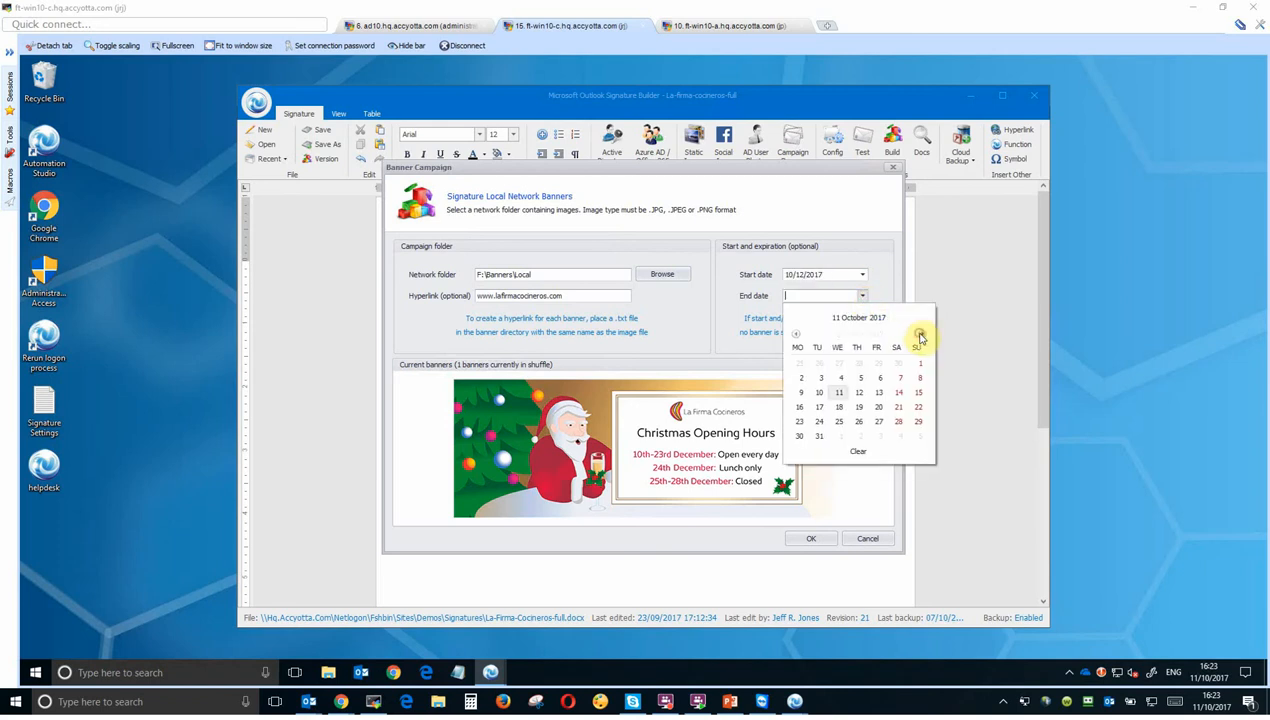
pyautogui.click(921, 334)
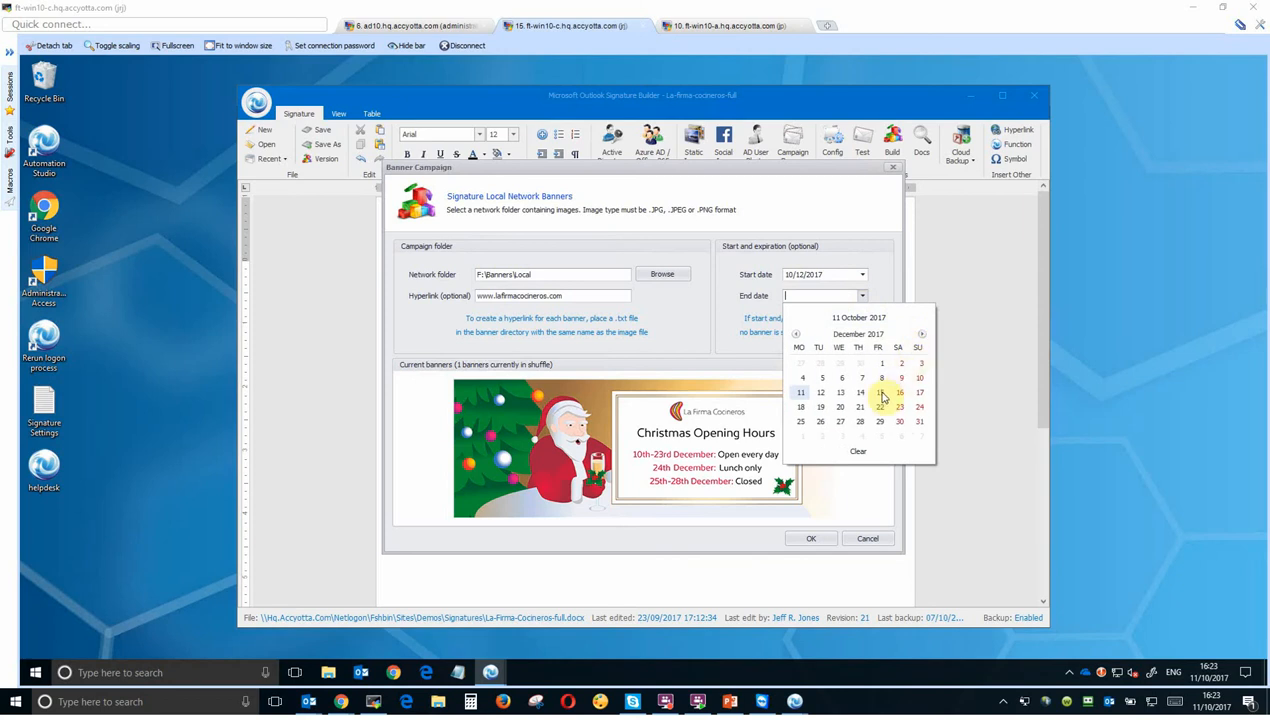
pyautogui.click(881, 392)
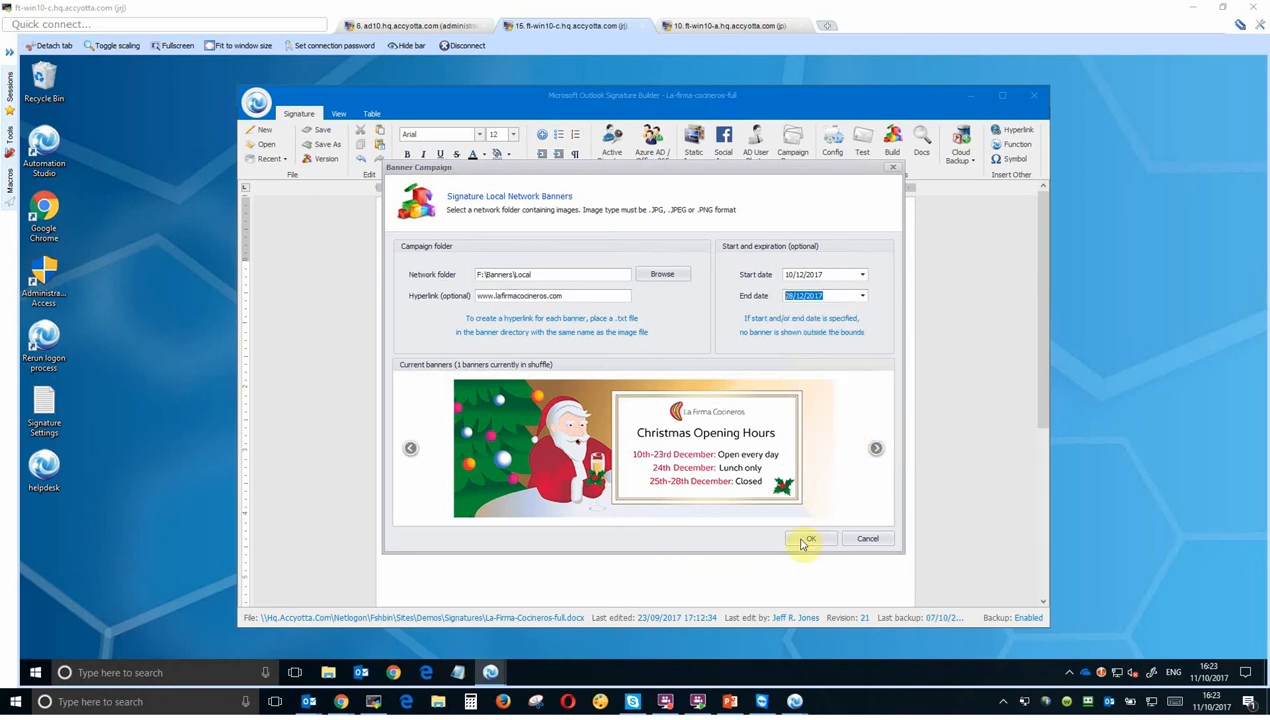
pyautogui.click(808, 538)
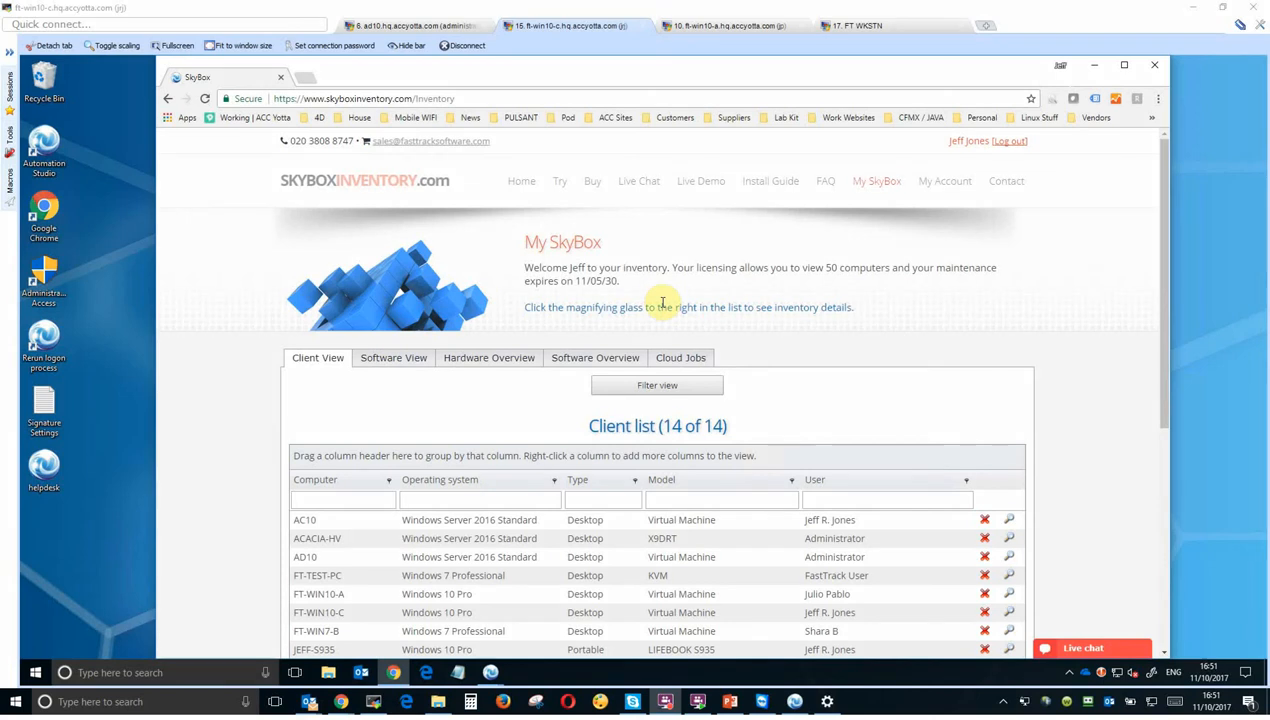
# Scroll the client list and open inventory details for JEFF-S935.
pyautogui.scroll(-3)
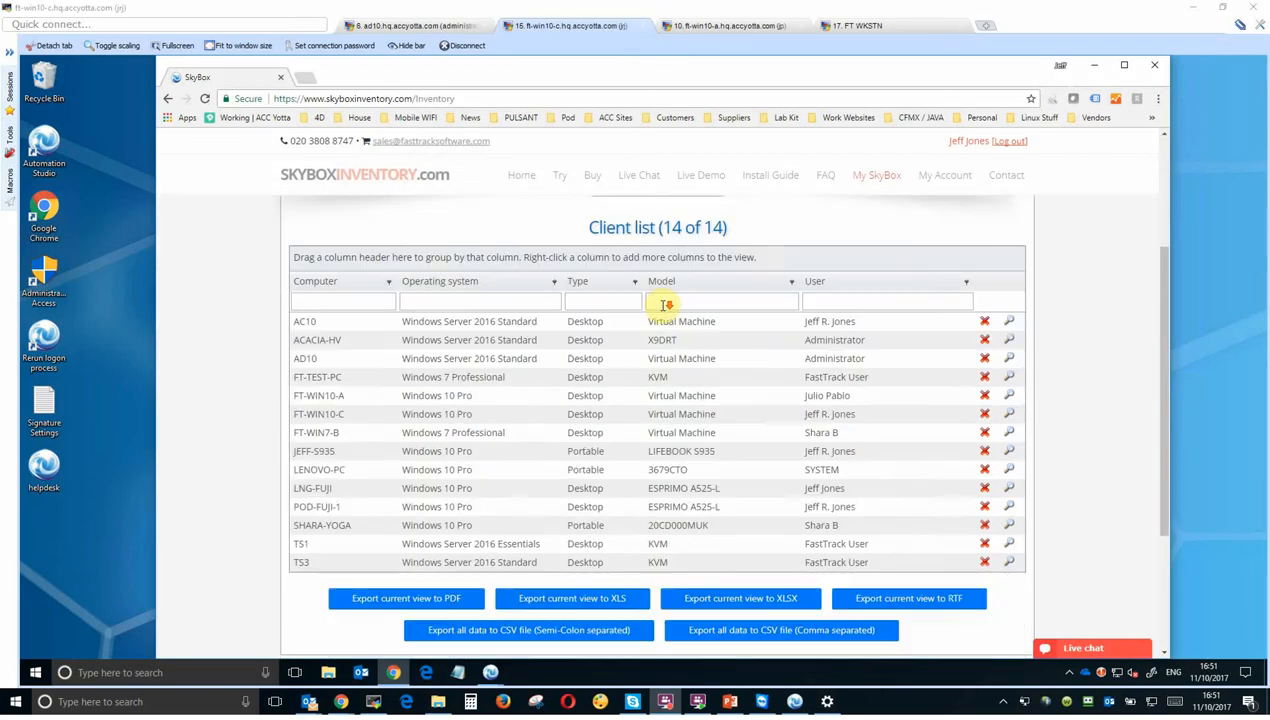
pyautogui.scroll(-3)
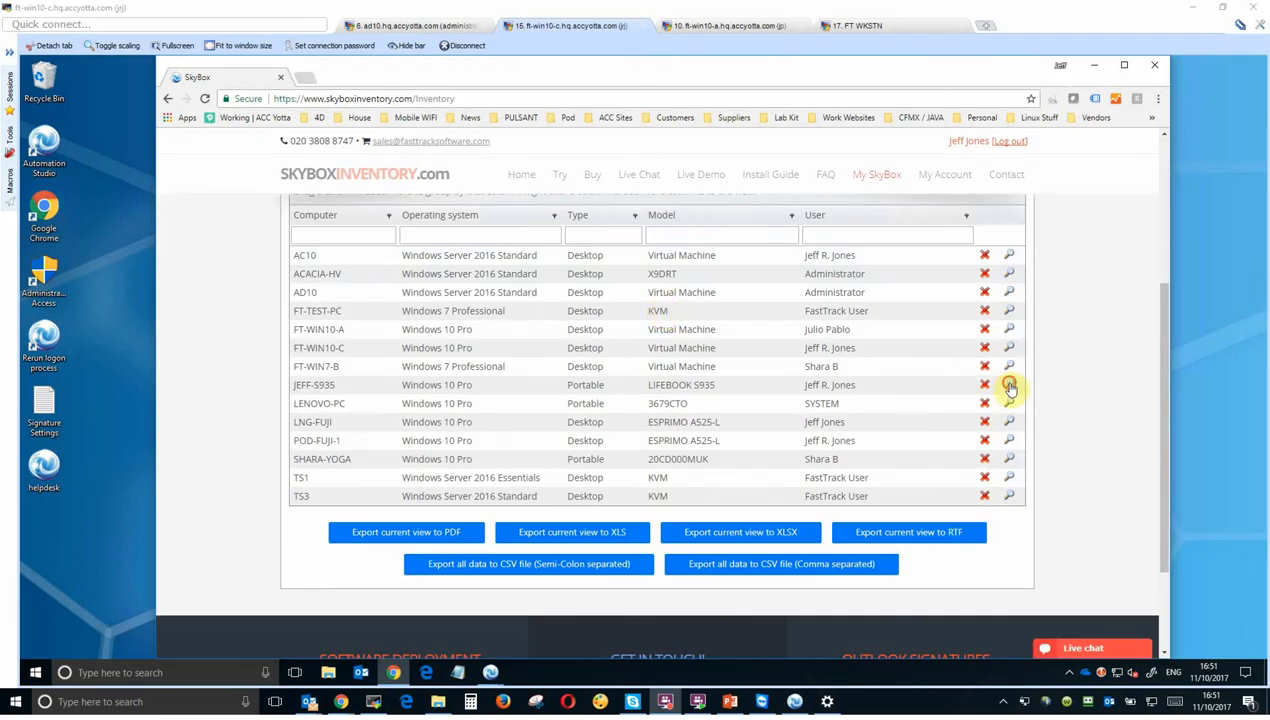
pyautogui.click(1009, 385)
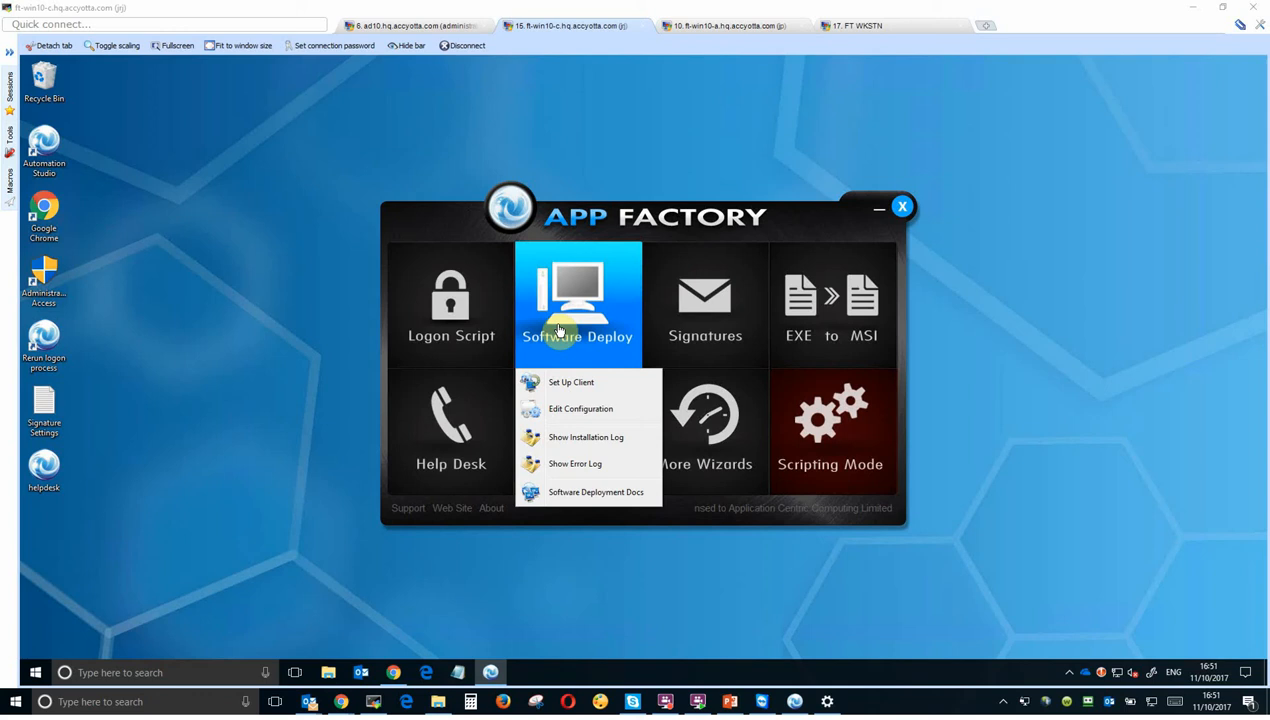
# Open the Software Deploy menu in App Factory.
pyautogui.click(580, 408)
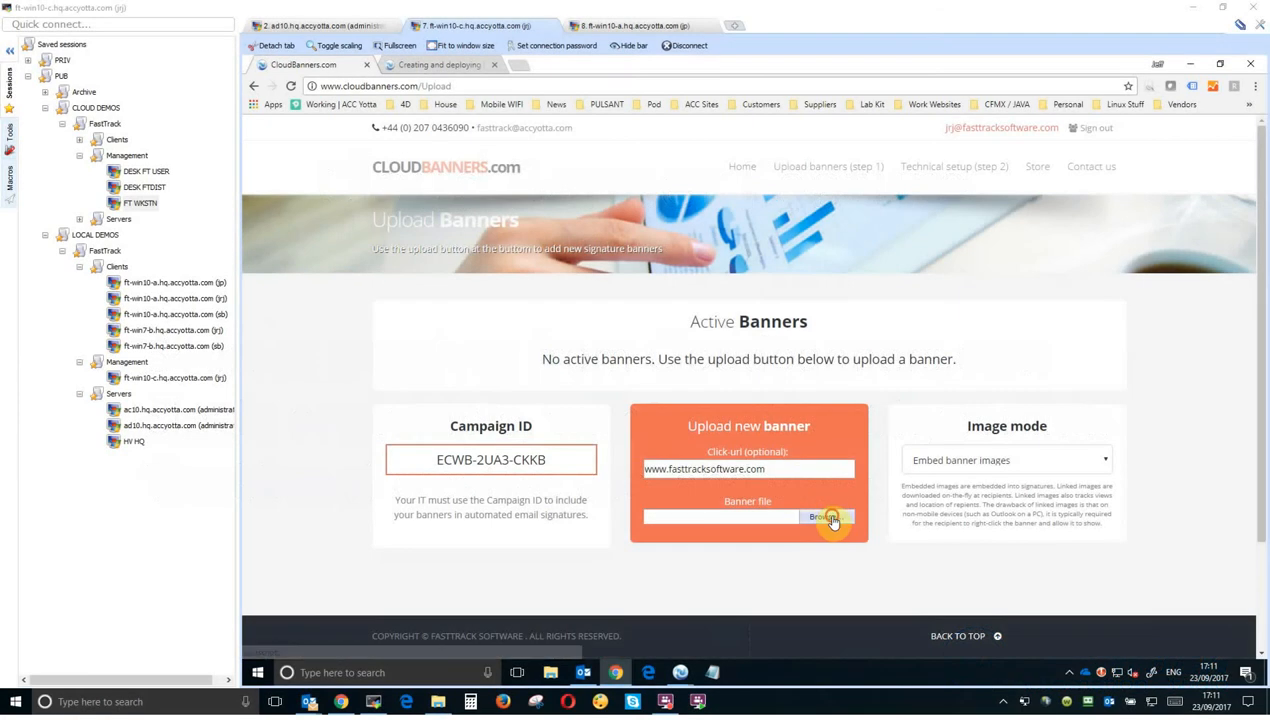
# Upload the piñata party banner file and start a test email in Outlook.
pyautogui.click(826, 517)
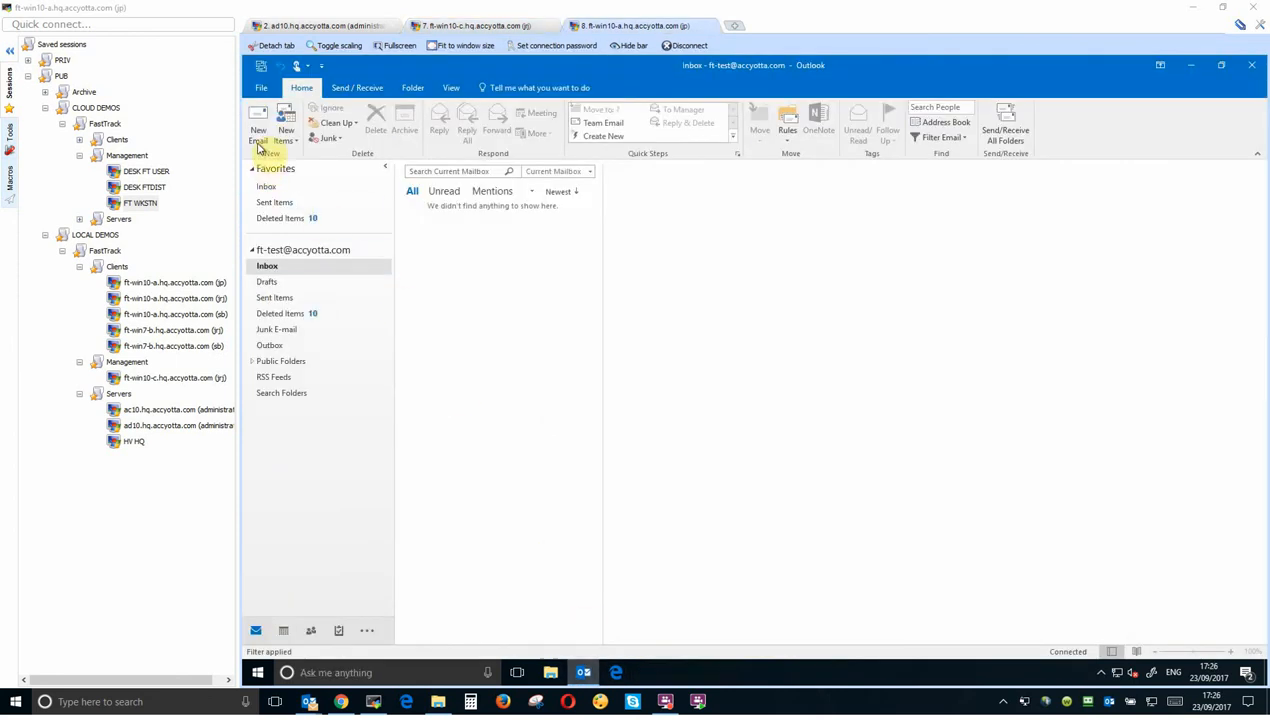
pyautogui.click(258, 120)
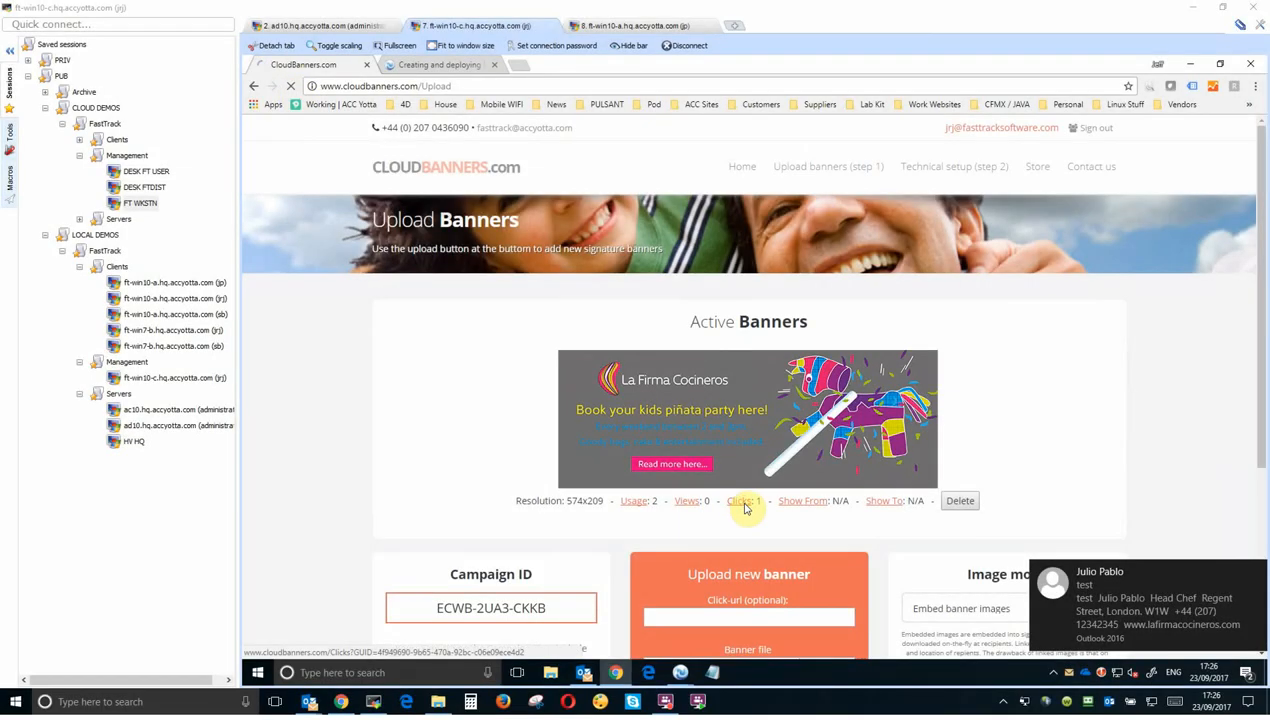
# Insert a cloud banner placeholder for campaign ECWB-2UA3-CKKB below the contact details.
pyautogui.click(743, 500)
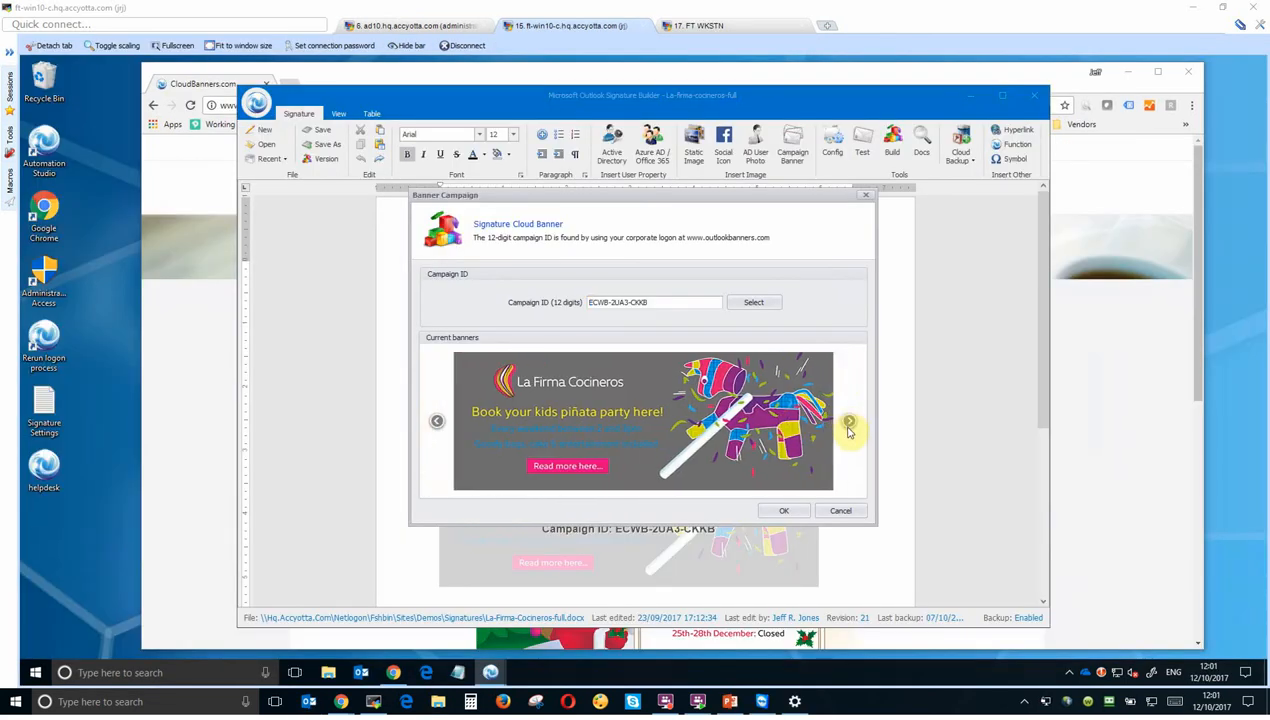
pyautogui.click(784, 510)
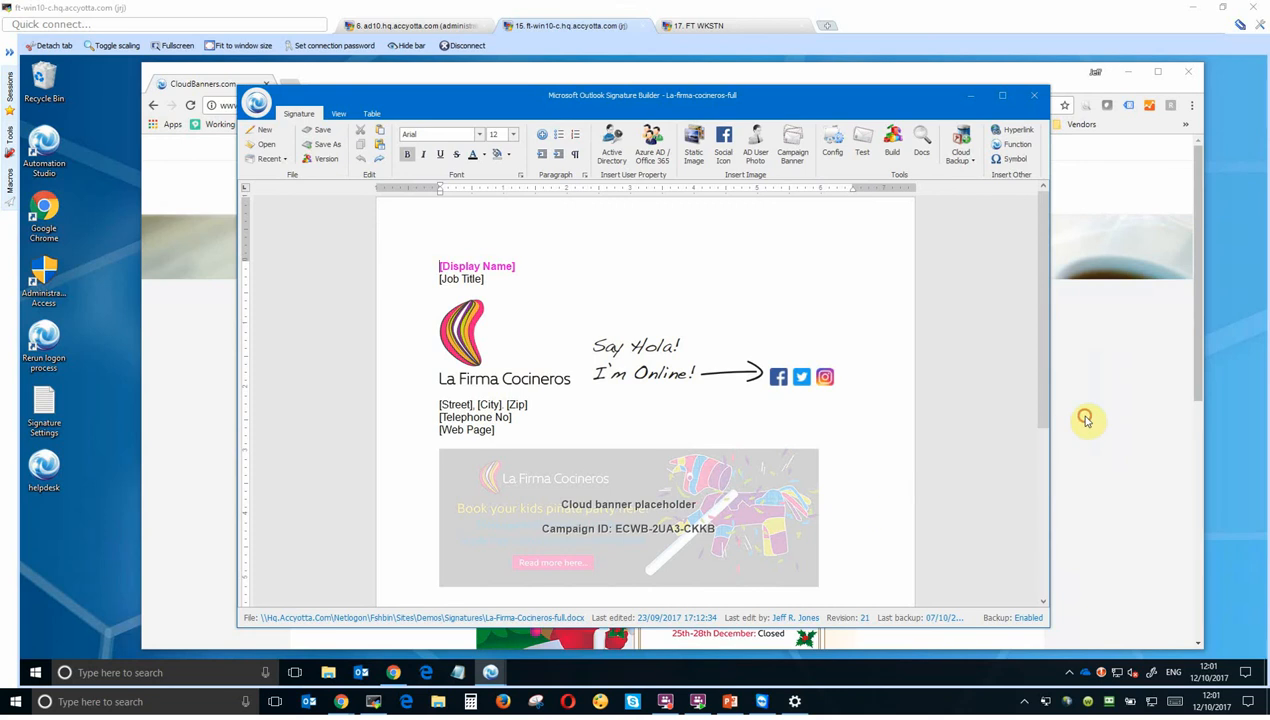